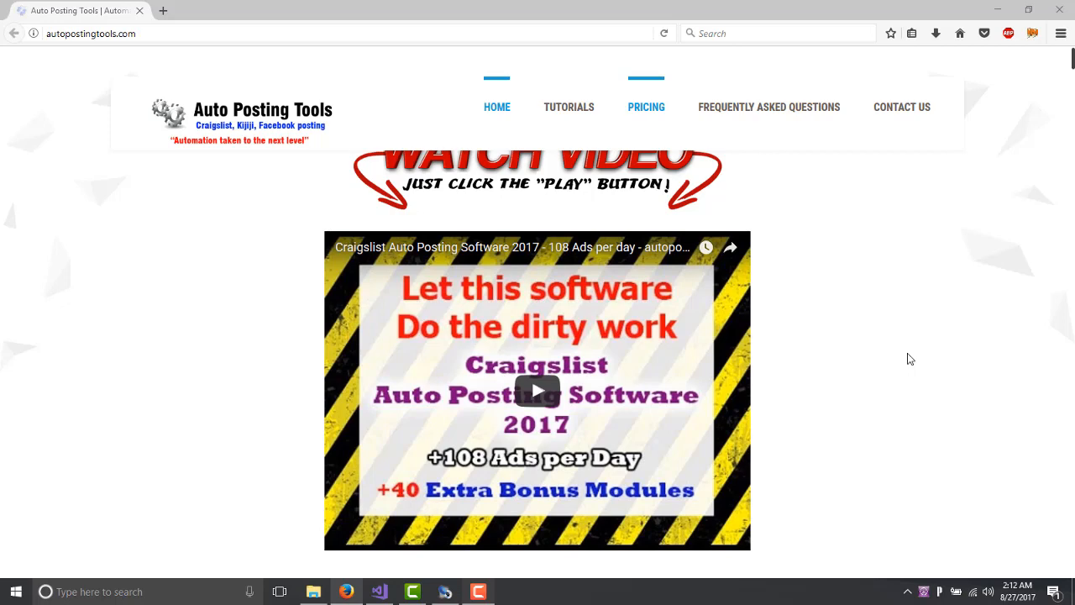
{"action": "mouse_move", "coordinate": [853, 410]}
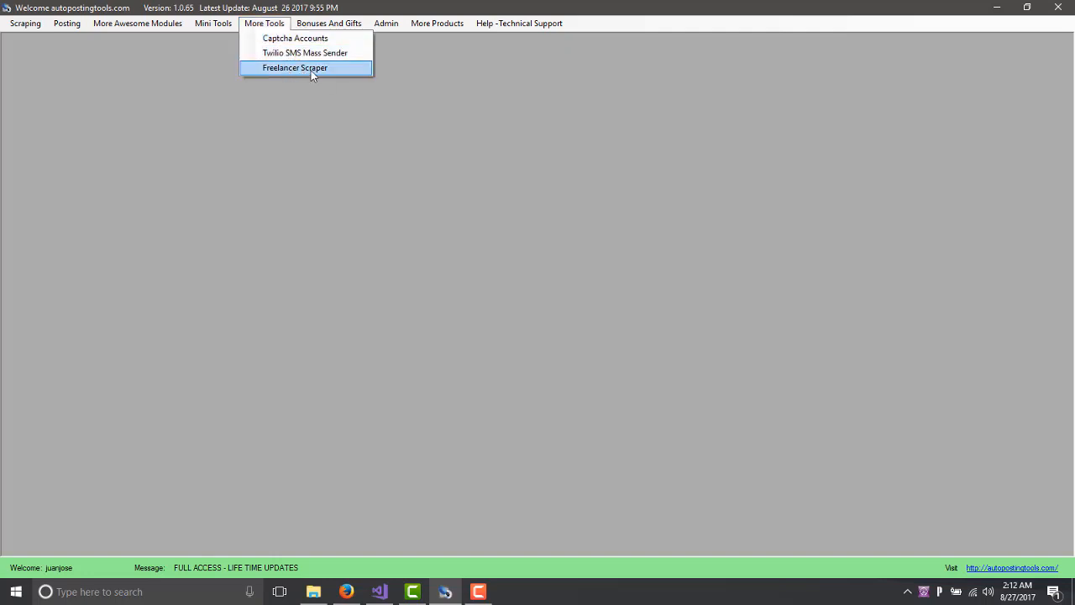
Bring up the Freelancer Scraper job results and select the 'Hire a Java Developer' listing ($424, 2 bids).
{"action": "left_click", "coordinate": [296, 67]}
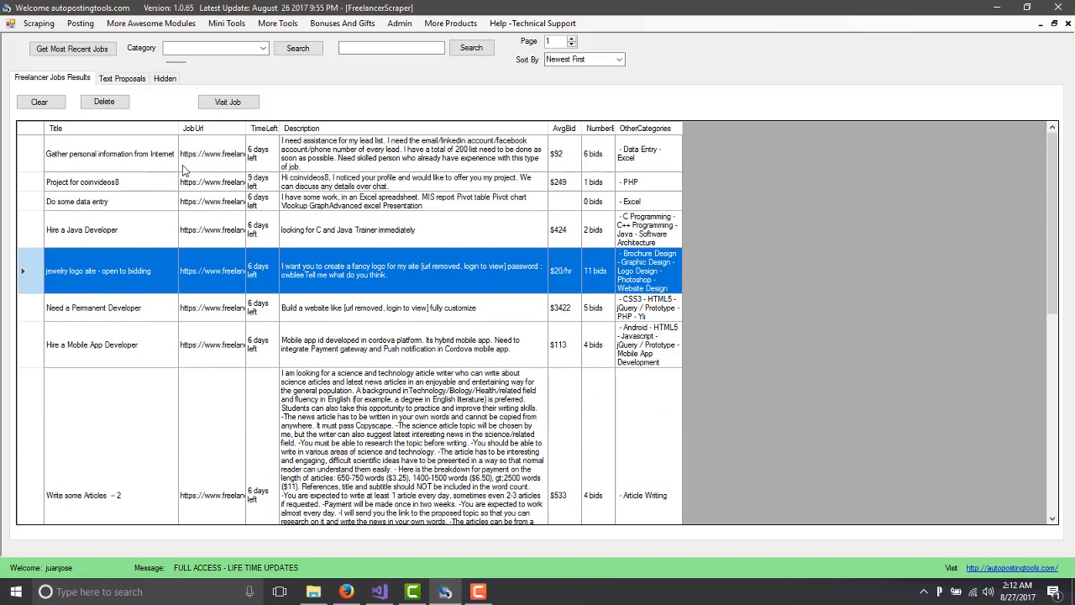
{"action": "mouse_move", "coordinate": [121, 188]}
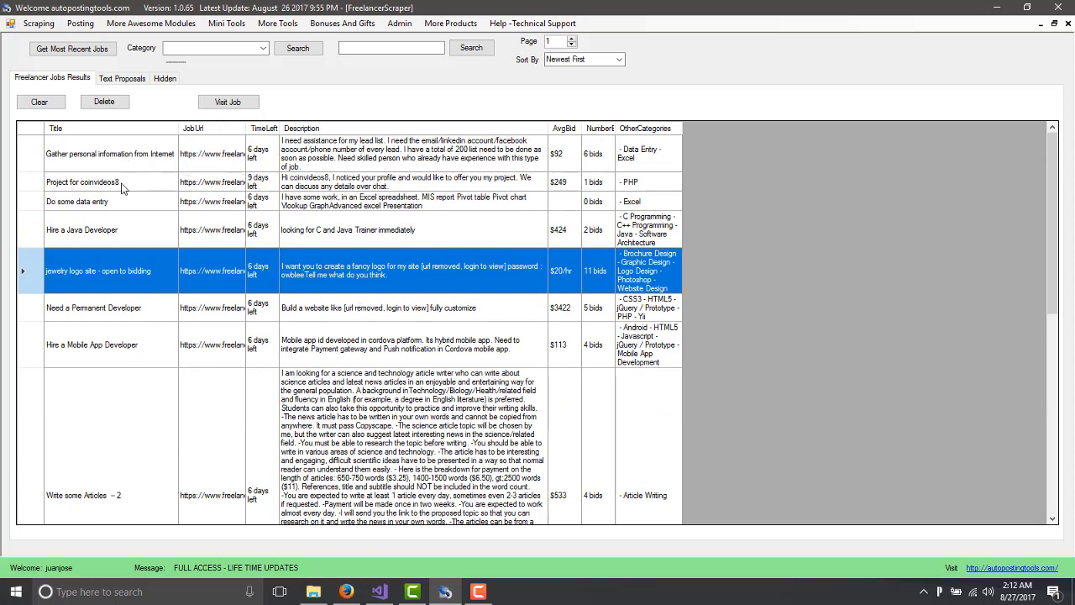
{"action": "mouse_move", "coordinate": [211, 155]}
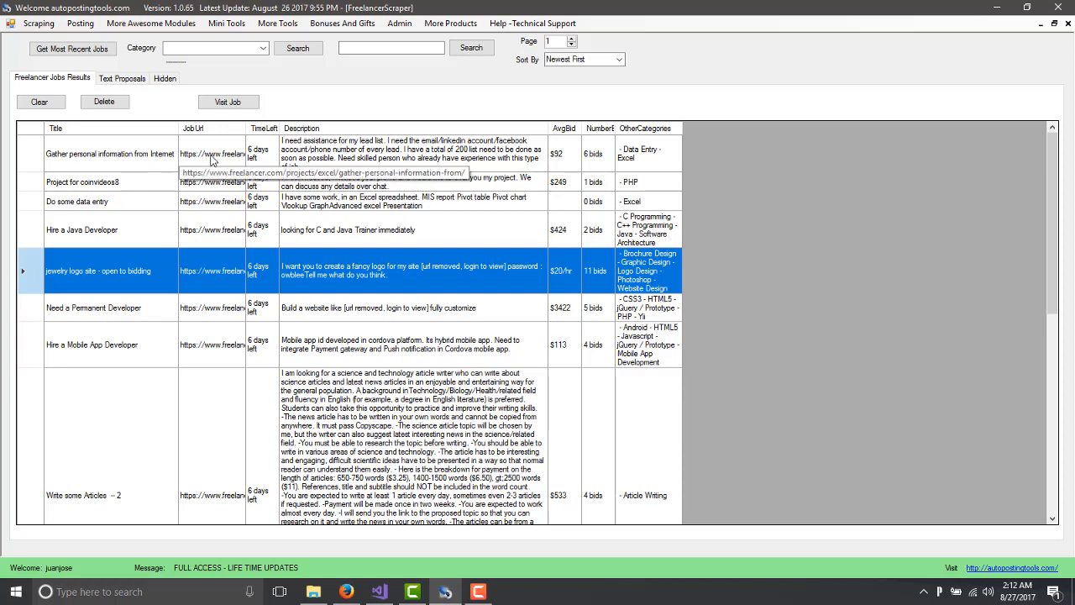
{"action": "mouse_move", "coordinate": [263, 160]}
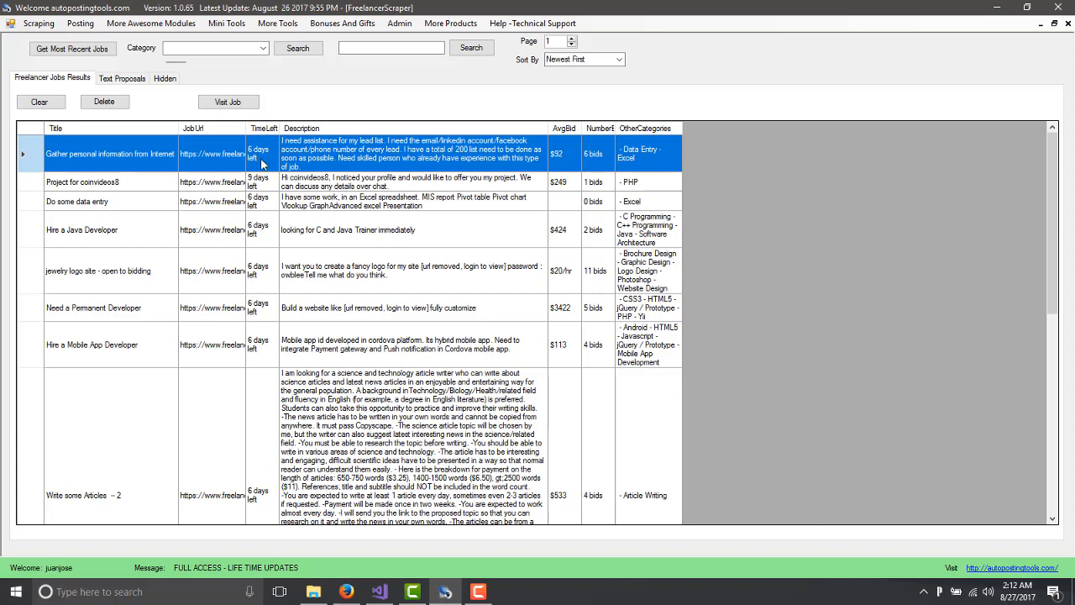
{"action": "mouse_move", "coordinate": [329, 194]}
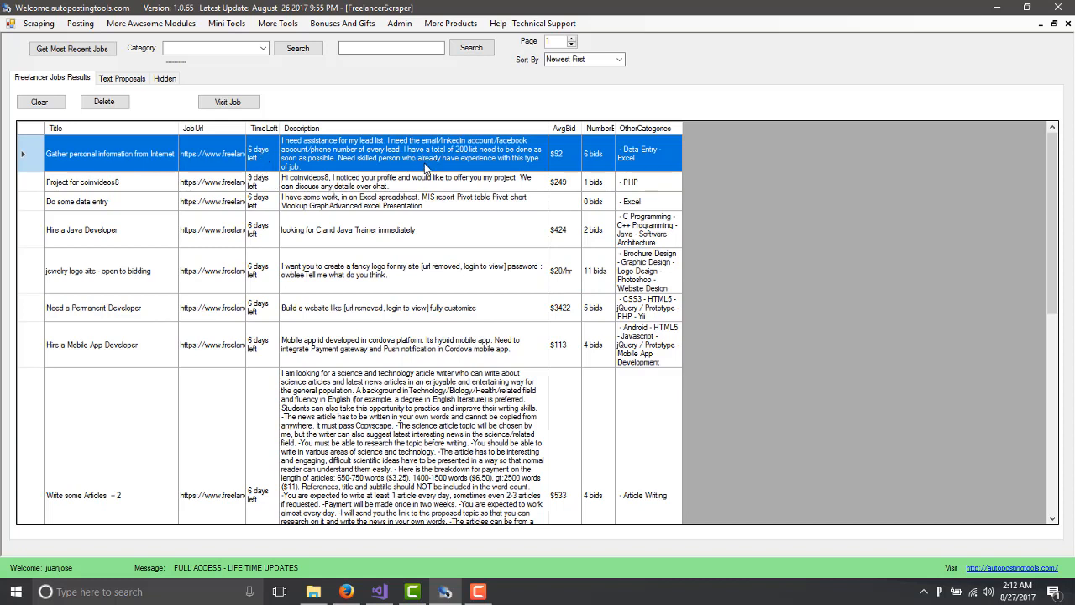
{"action": "mouse_move", "coordinate": [249, 116]}
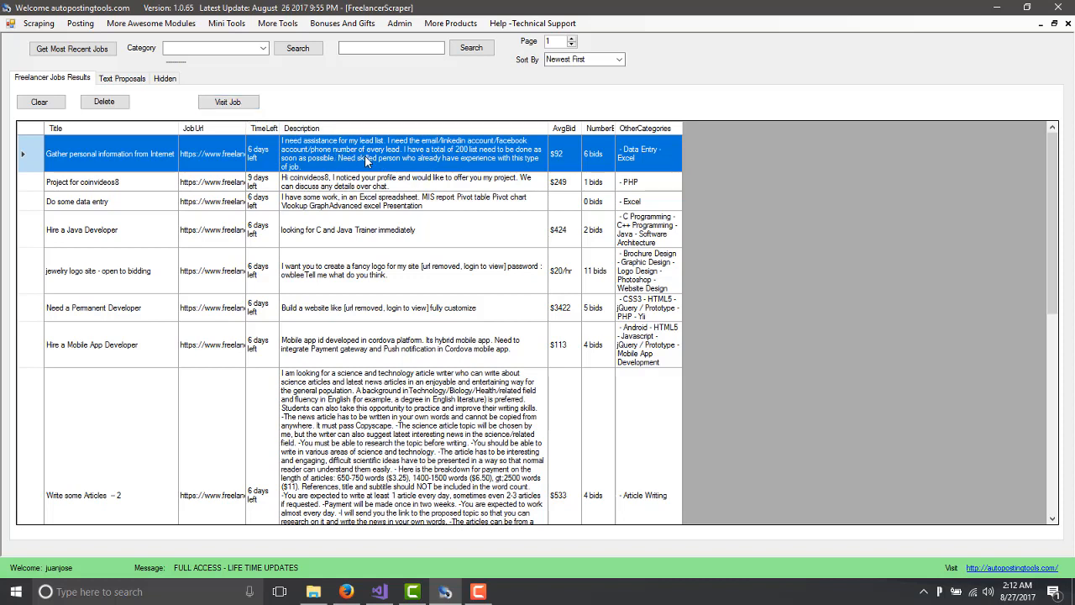
{"action": "mouse_move", "coordinate": [554, 153]}
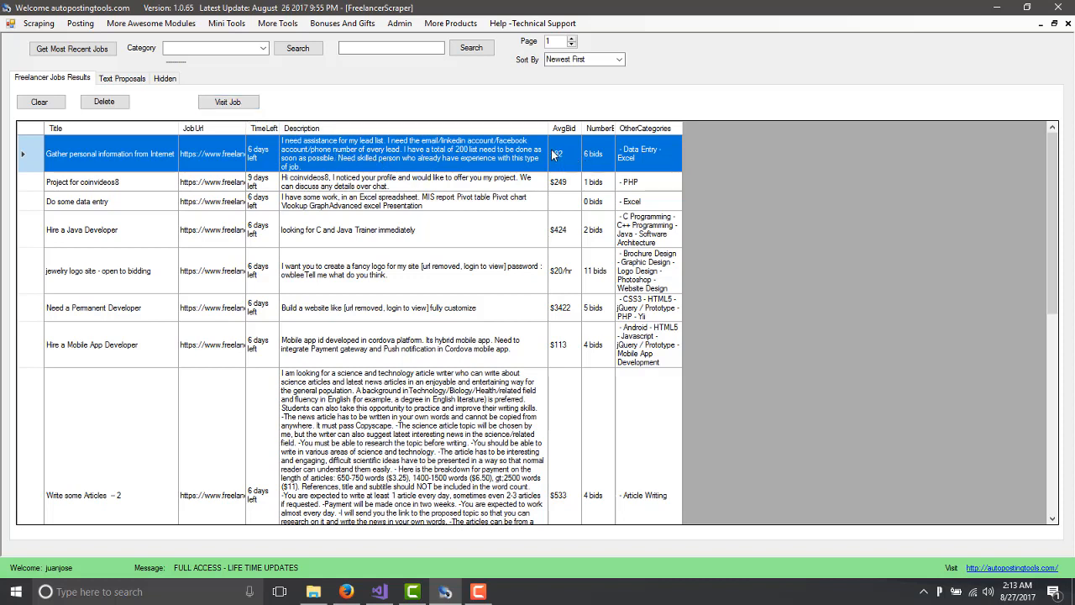
{"action": "mouse_move", "coordinate": [595, 165]}
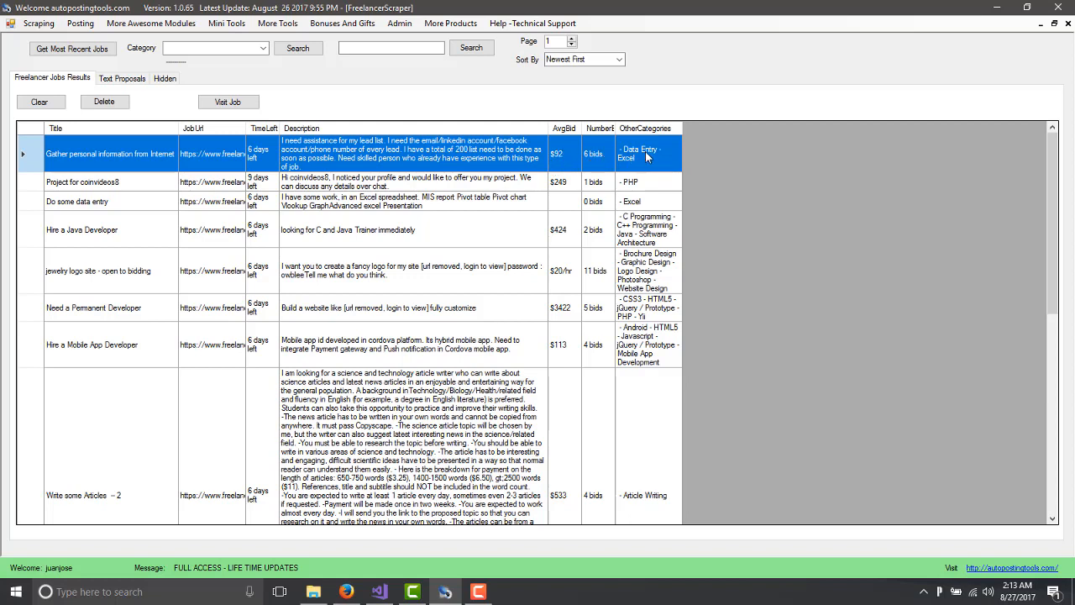
{"action": "mouse_move", "coordinate": [659, 173]}
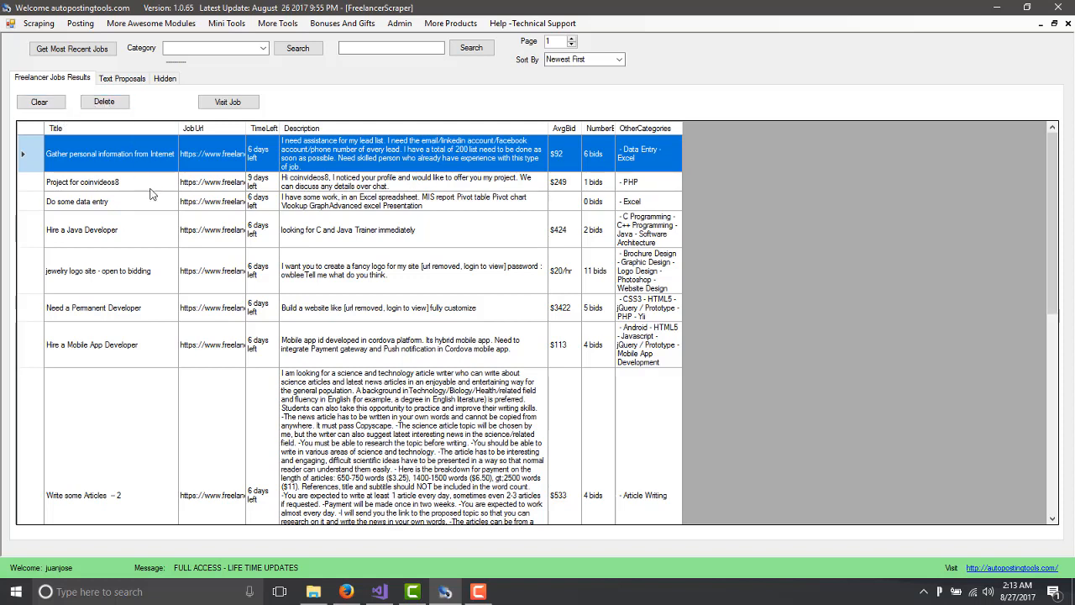
{"action": "mouse_move", "coordinate": [282, 209]}
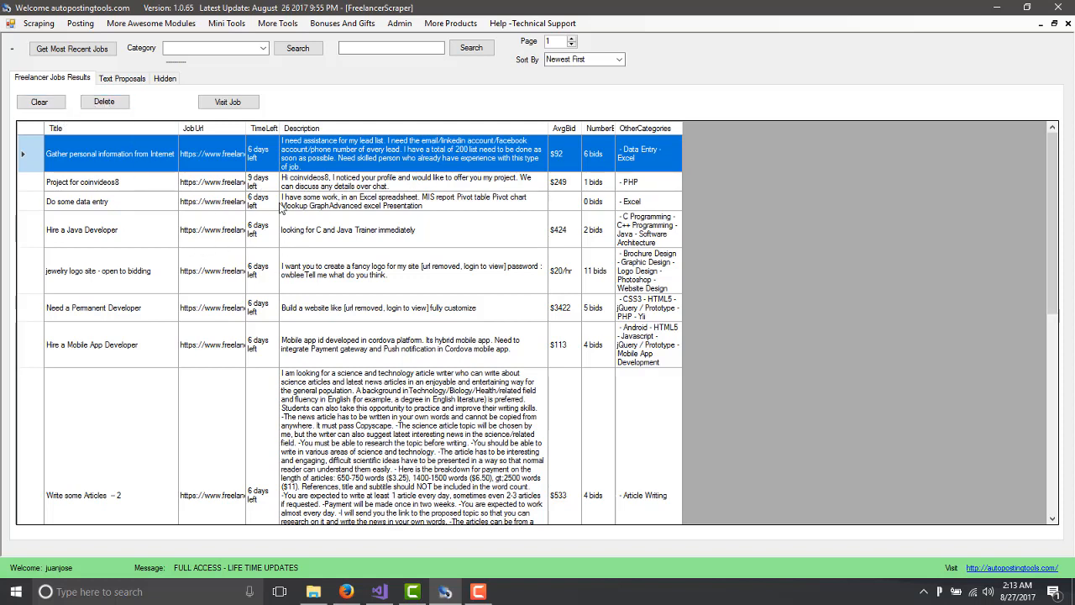
{"action": "mouse_move", "coordinate": [269, 227]}
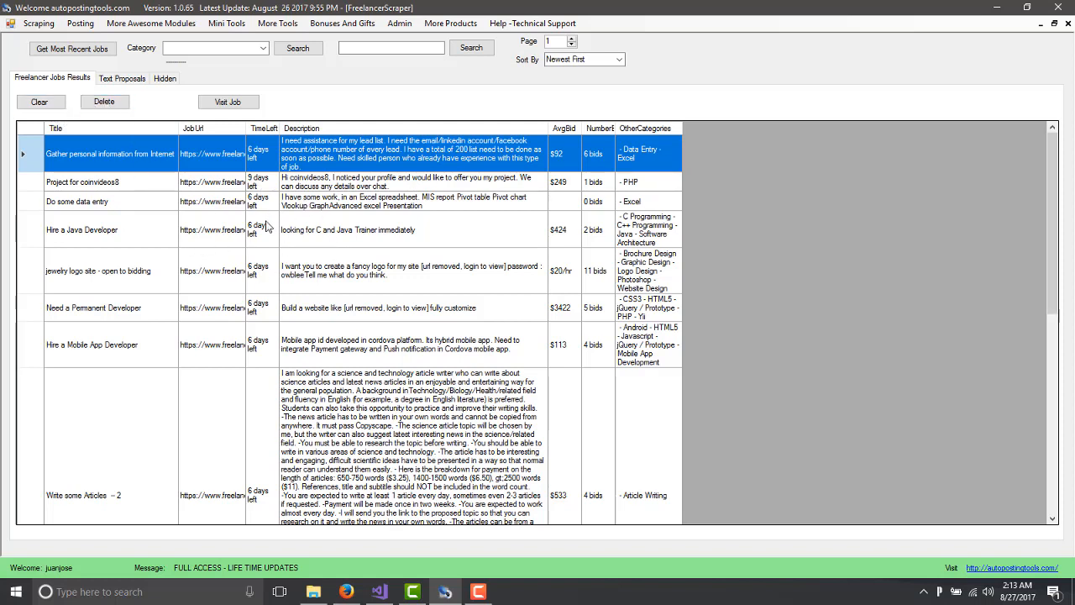
{"action": "mouse_move", "coordinate": [343, 289]}
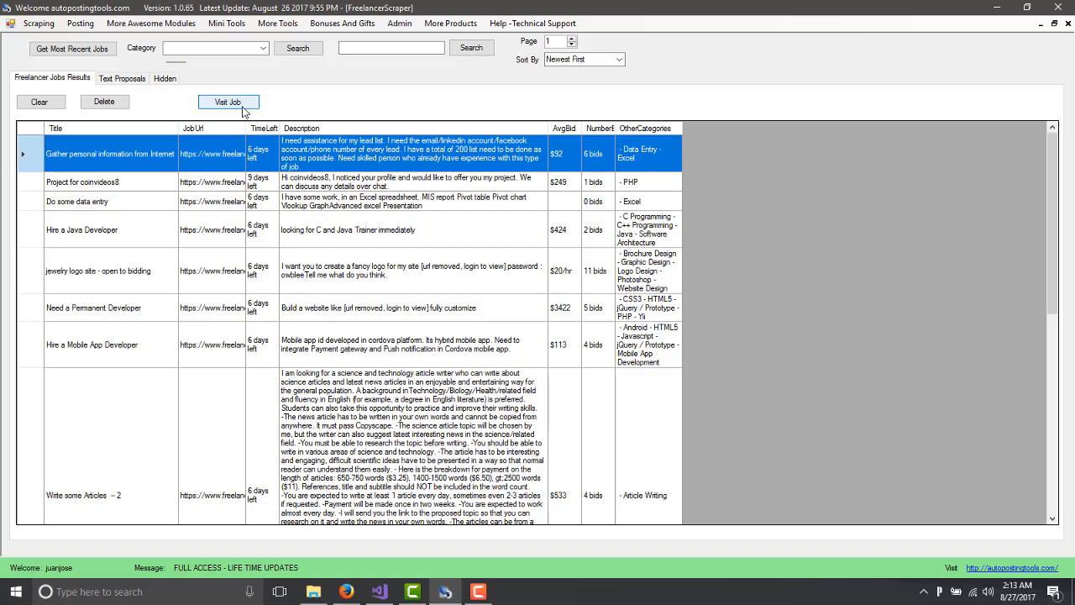
{"action": "mouse_move", "coordinate": [301, 248]}
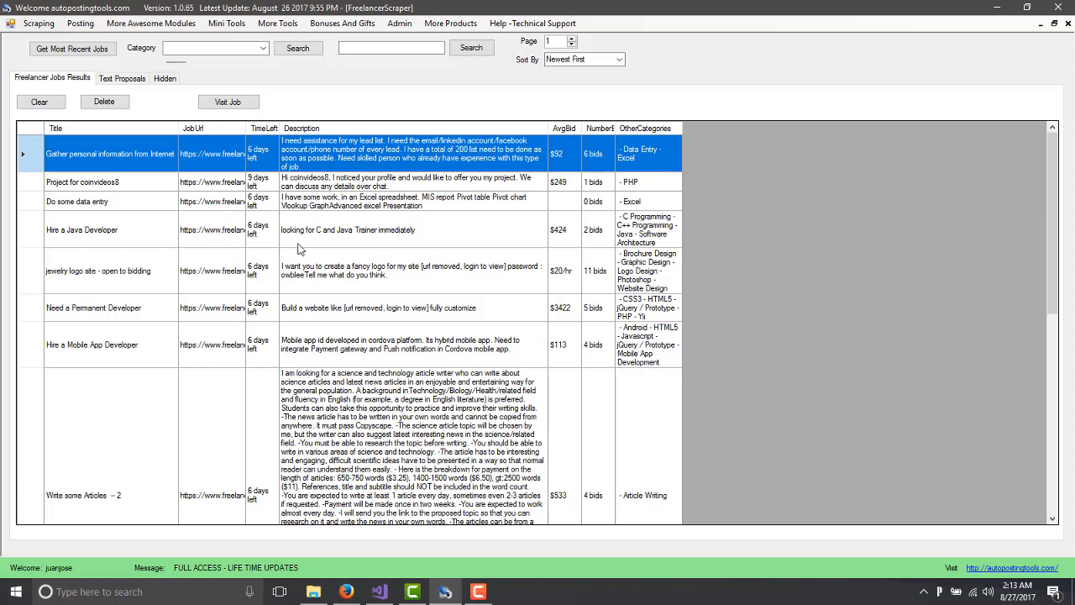
{"action": "left_click", "coordinate": [81, 228]}
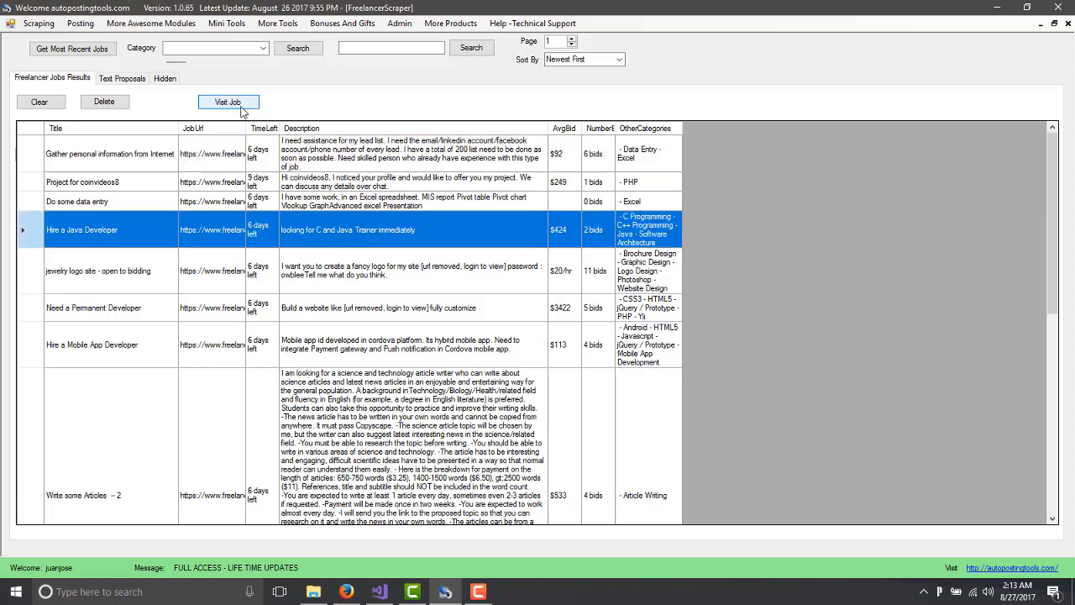
Visit the Java Developer job on Freelancer.com and start a bid on the project.
{"action": "left_click", "coordinate": [229, 102]}
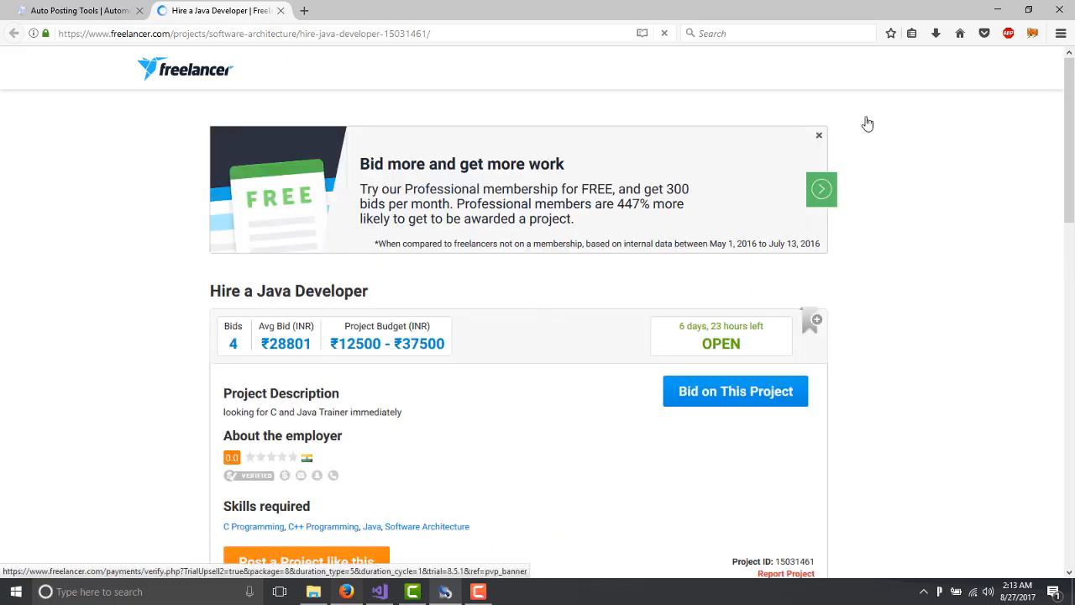
{"action": "left_click", "coordinate": [815, 67]}
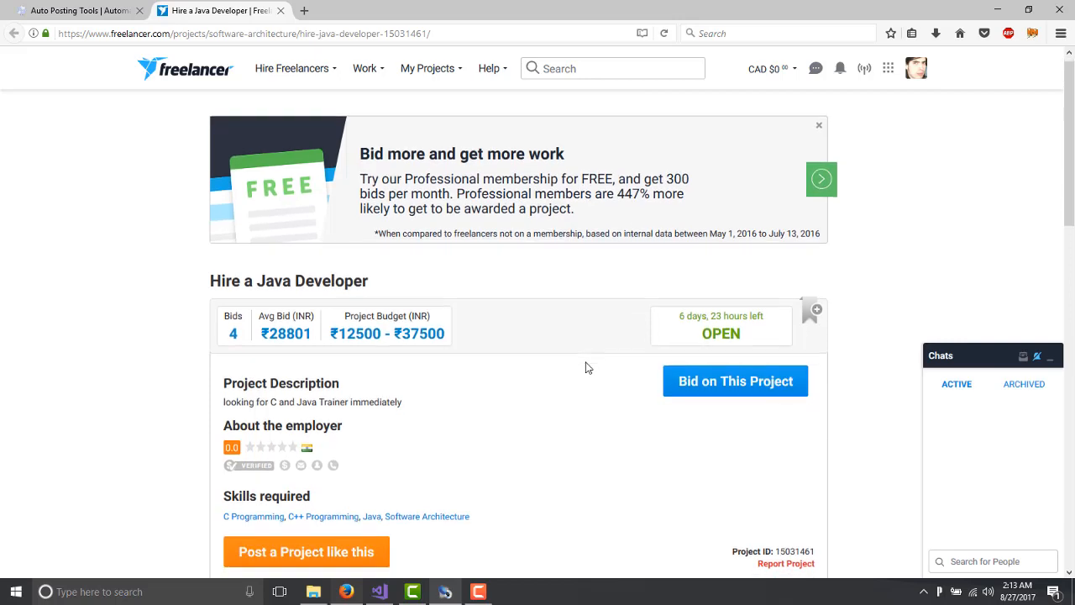
{"action": "scroll", "scroll_direction": "down", "scroll_amount": 3}
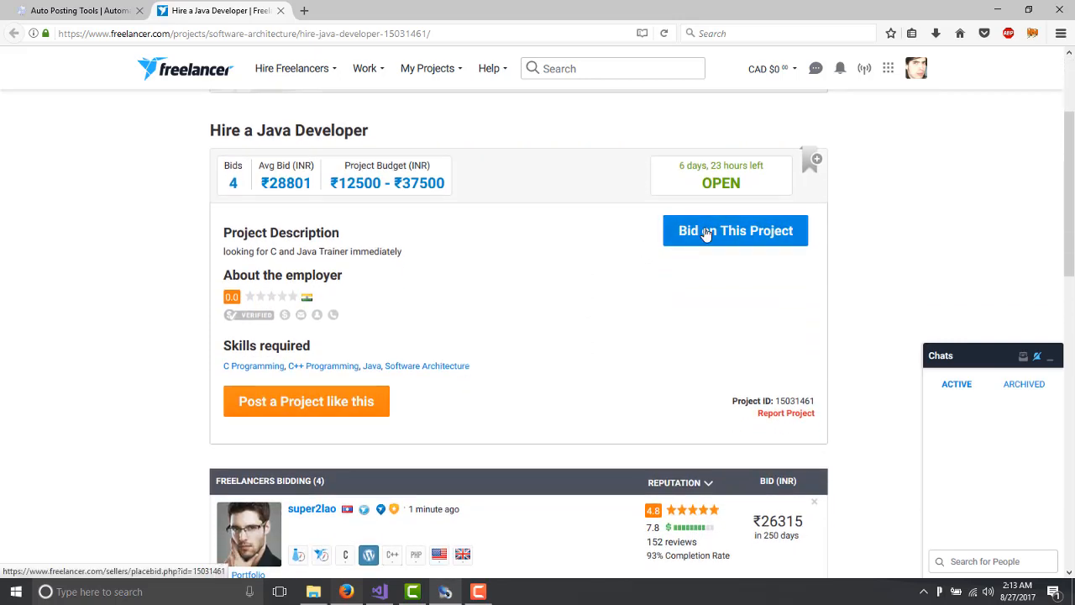
{"action": "left_click", "coordinate": [736, 230]}
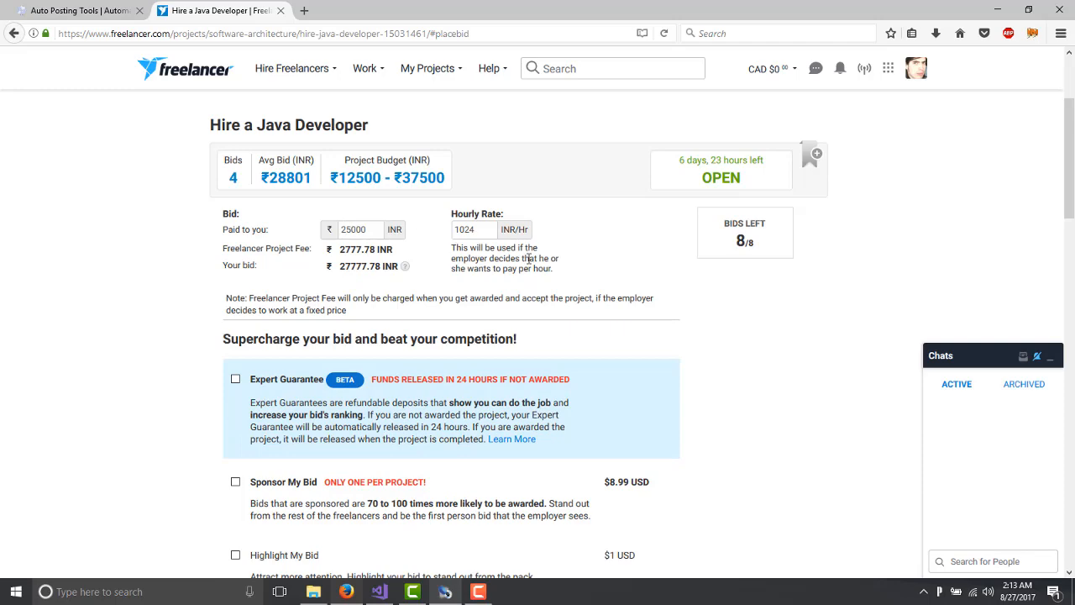
Review the bid form, then return to the scraper's job list.
{"action": "scroll", "scroll_direction": "down", "scroll_amount": 3}
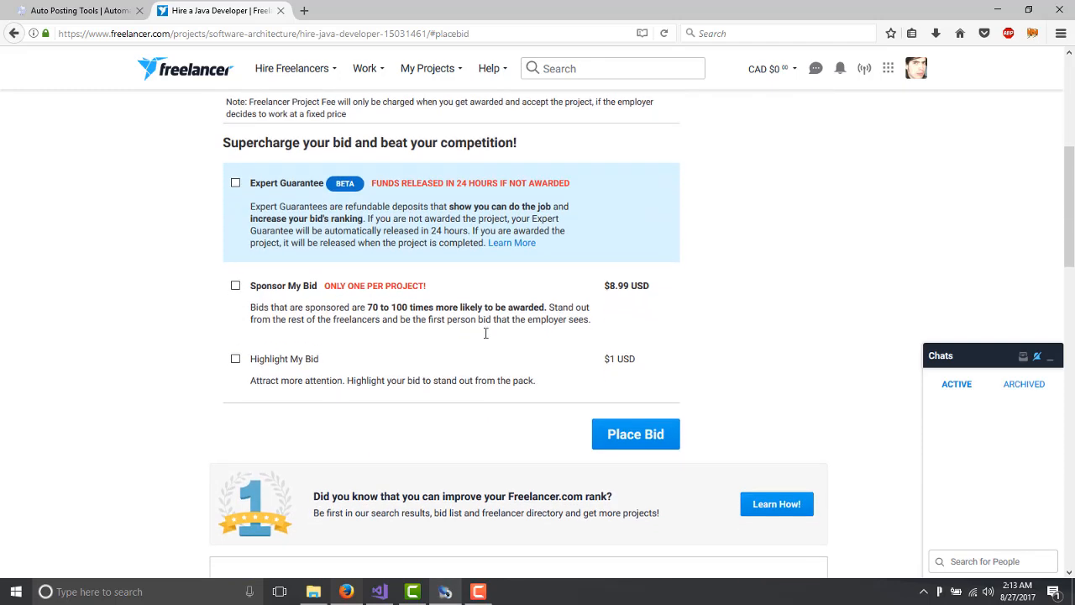
{"action": "scroll", "scroll_direction": "up", "scroll_amount": 3}
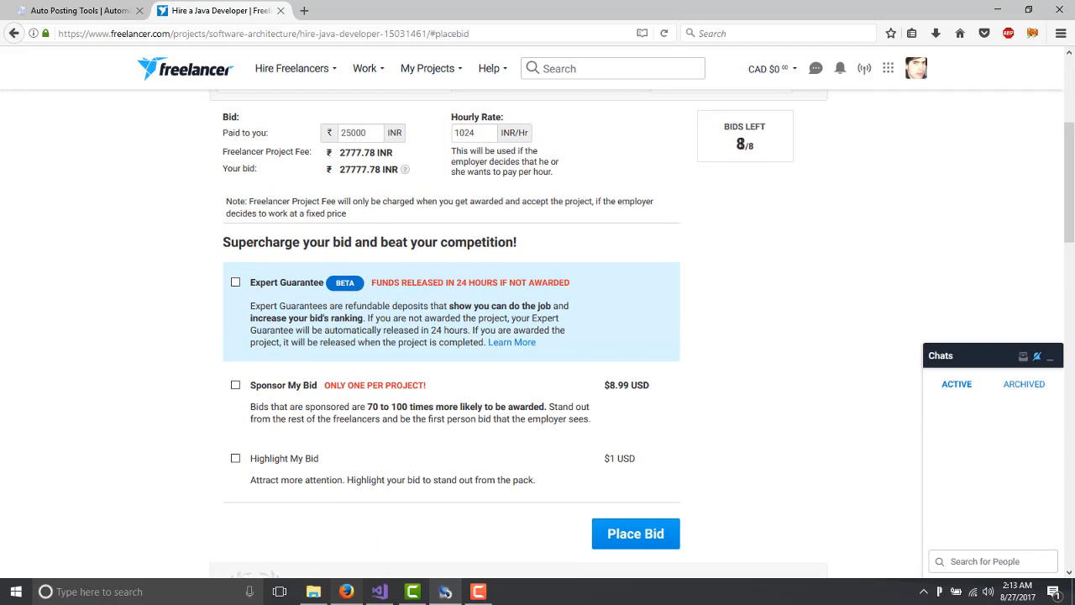
{"action": "mouse_move", "coordinate": [766, 151]}
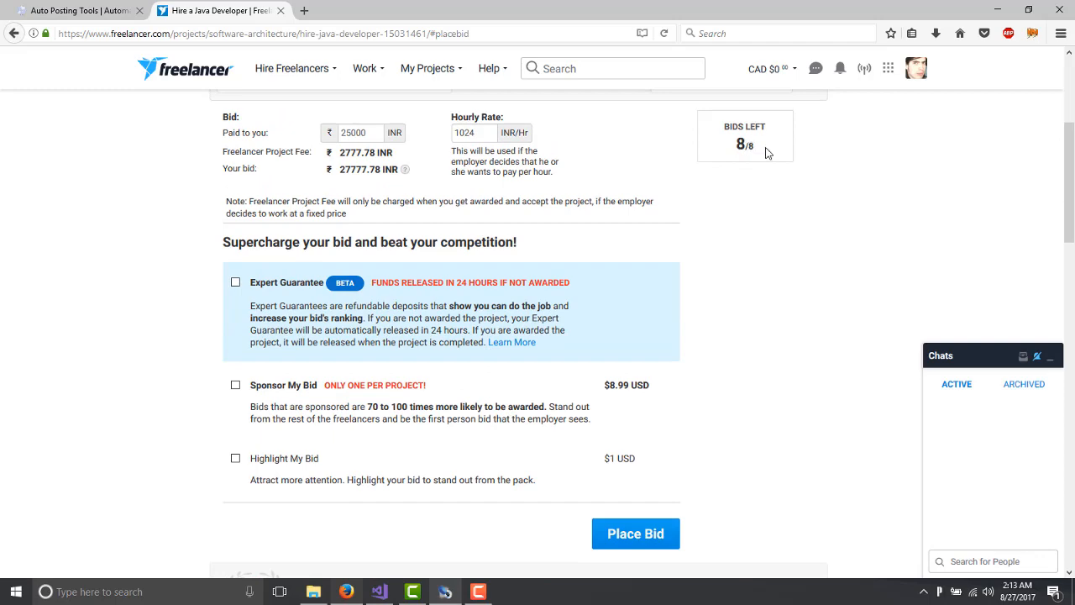
{"action": "scroll", "scroll_direction": "up", "scroll_amount": 3}
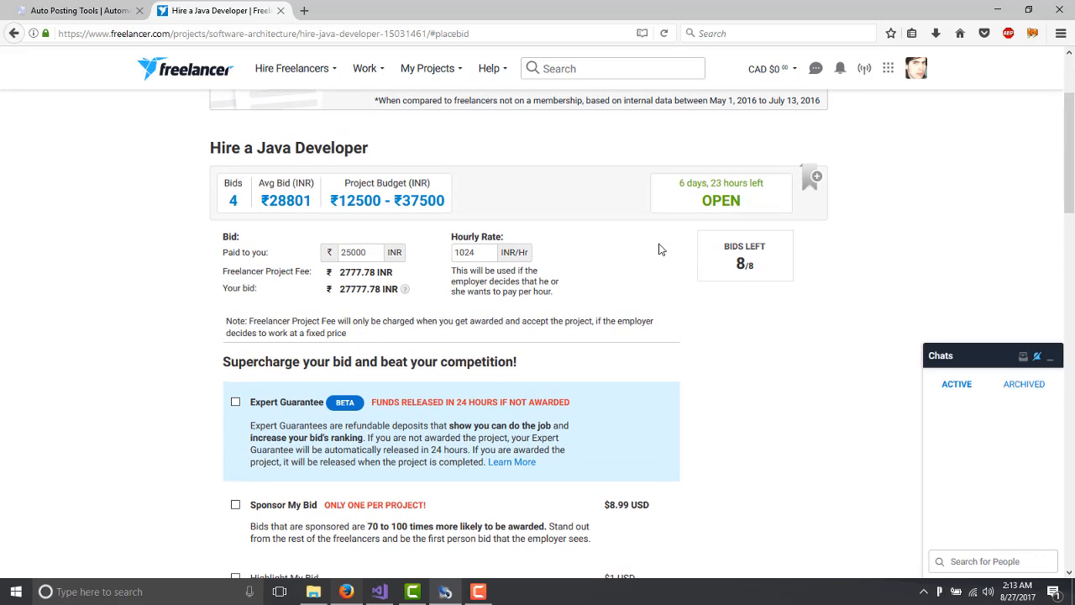
{"action": "scroll", "scroll_direction": "up", "scroll_amount": 3}
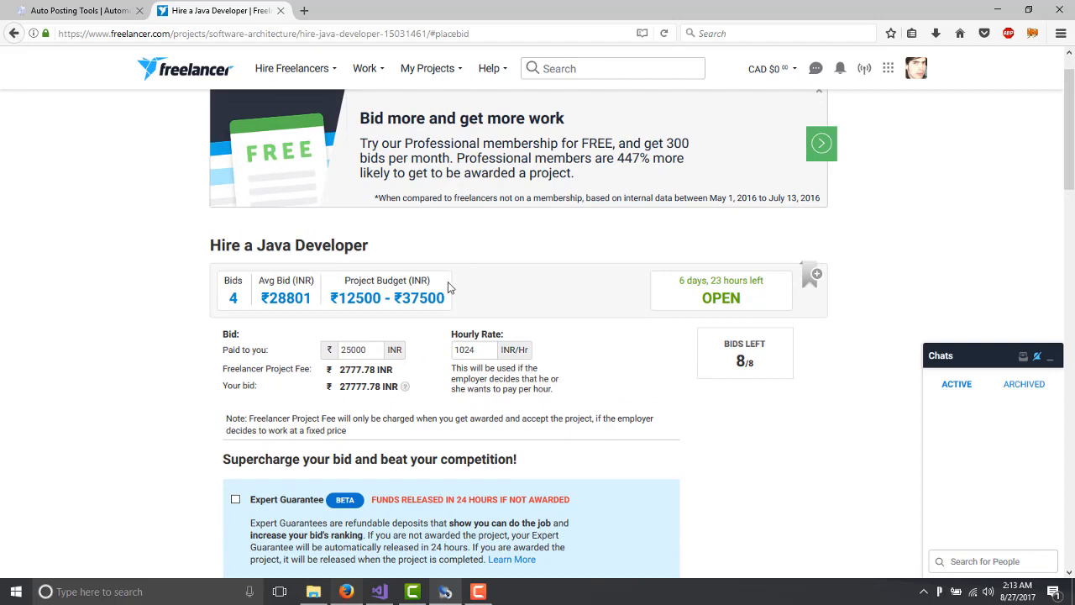
{"action": "mouse_move", "coordinate": [759, 360]}
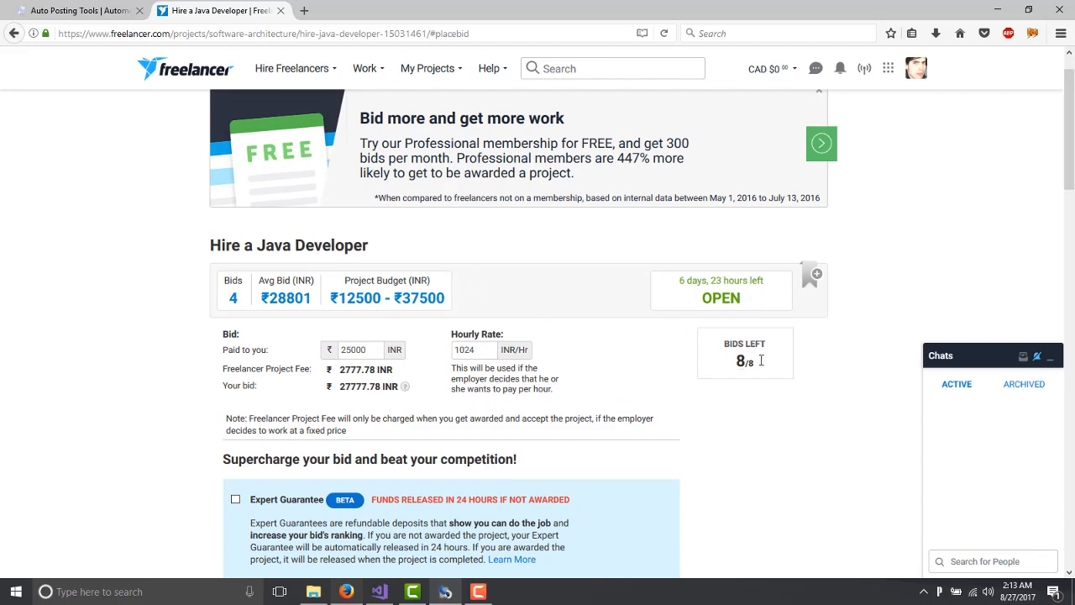
{"action": "scroll", "scroll_direction": "down", "scroll_amount": 3}
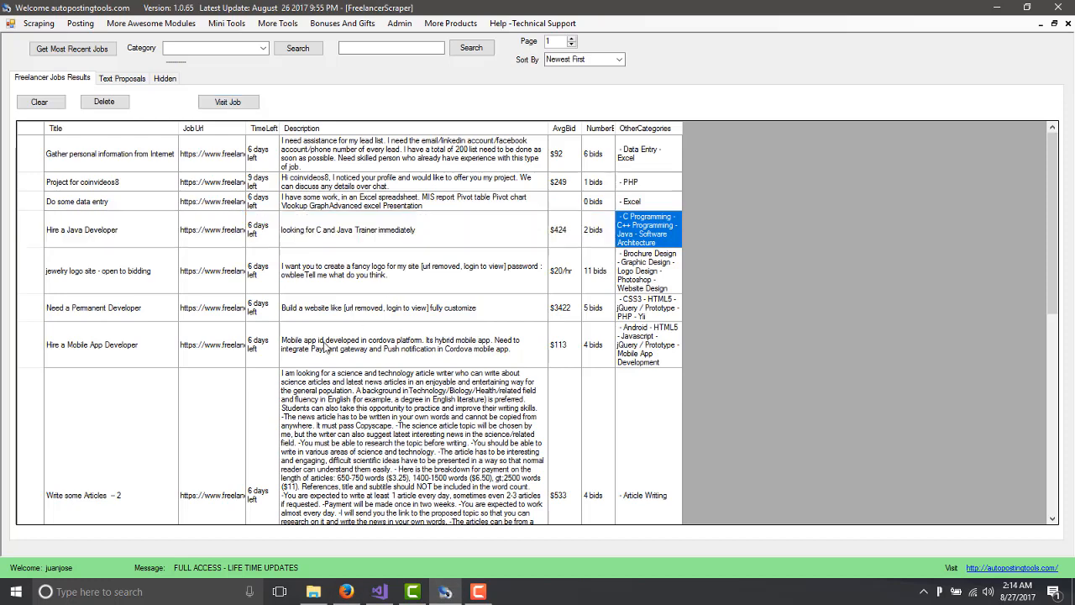
Visit the 'Need a Permanent Developer' project on Freelancer.com and review its six competing bids.
{"action": "left_click", "coordinate": [387, 307]}
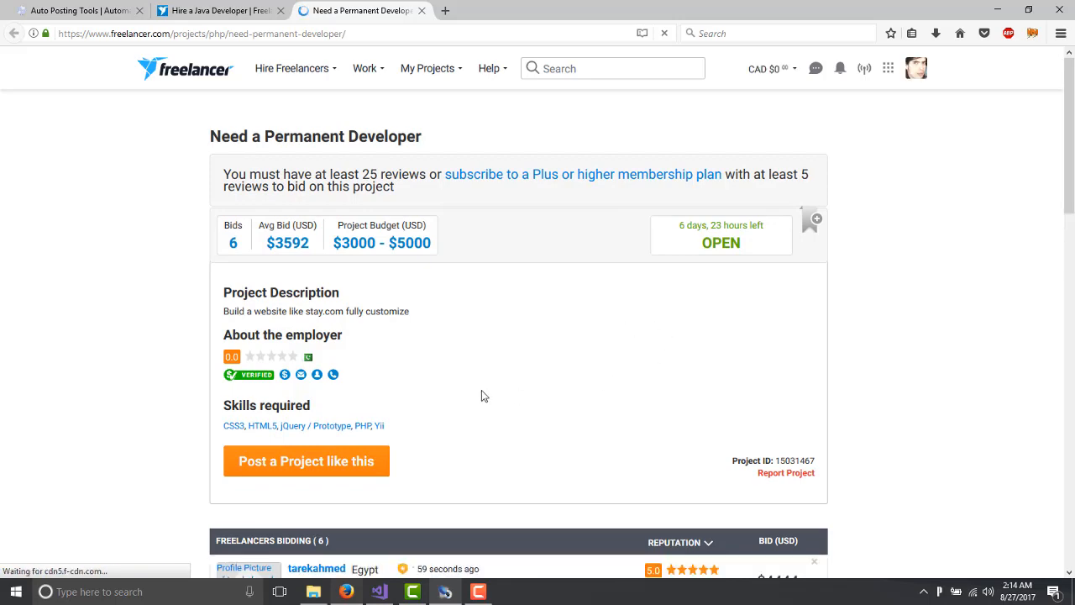
{"action": "scroll", "scroll_direction": "down", "scroll_amount": 3}
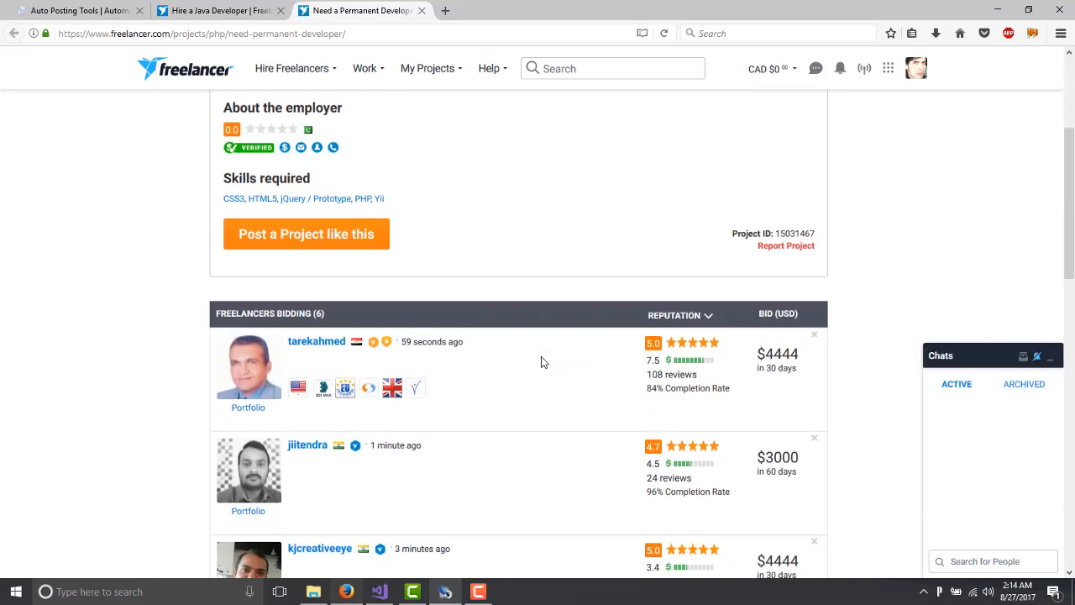
{"action": "scroll", "scroll_direction": "down", "scroll_amount": 3}
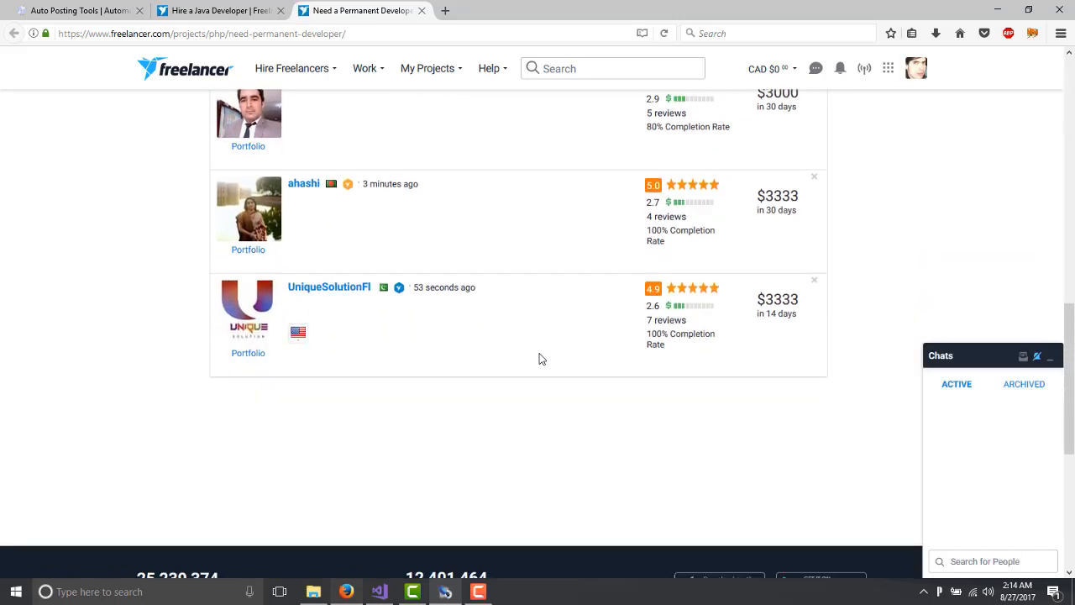
{"action": "scroll", "scroll_direction": "up", "scroll_amount": 3}
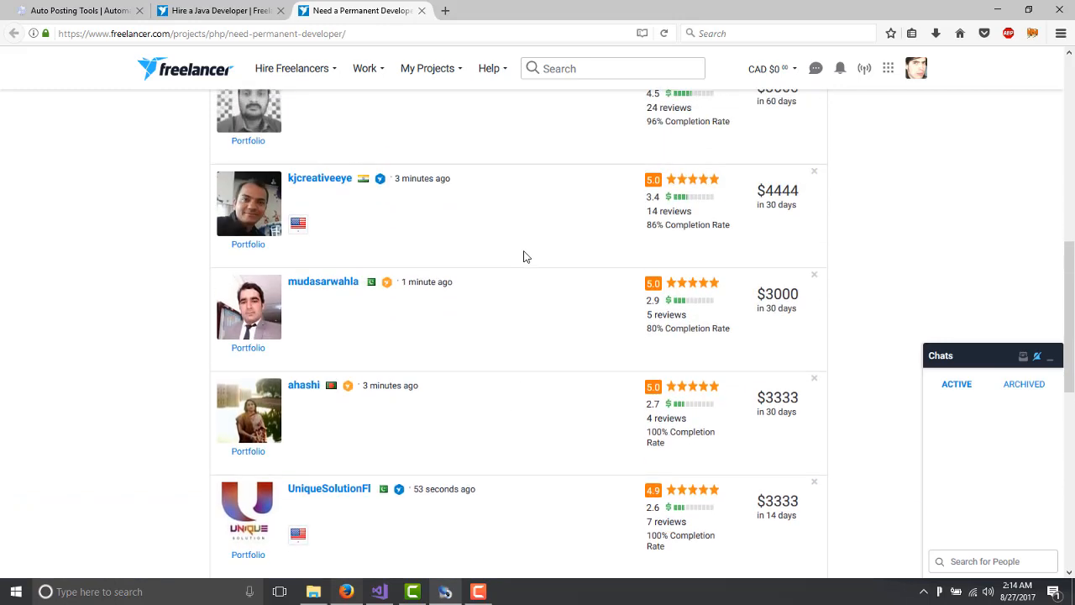
{"action": "scroll", "scroll_direction": "up", "scroll_amount": 3}
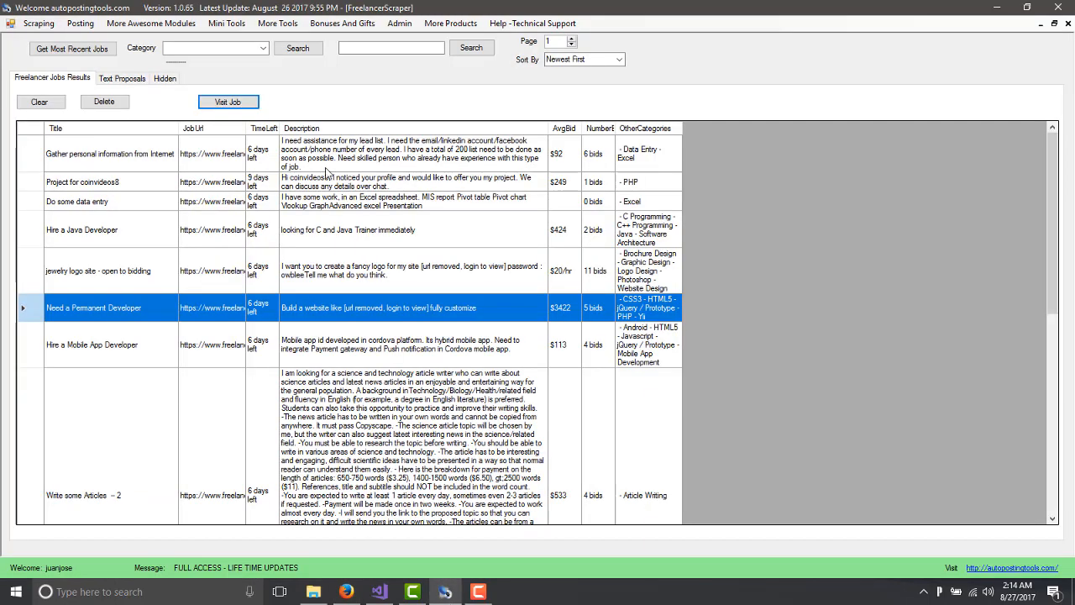
Check the empty Text Proposals section and review the Need a Permanent Developer page's bids.
{"action": "left_click", "coordinate": [121, 77]}
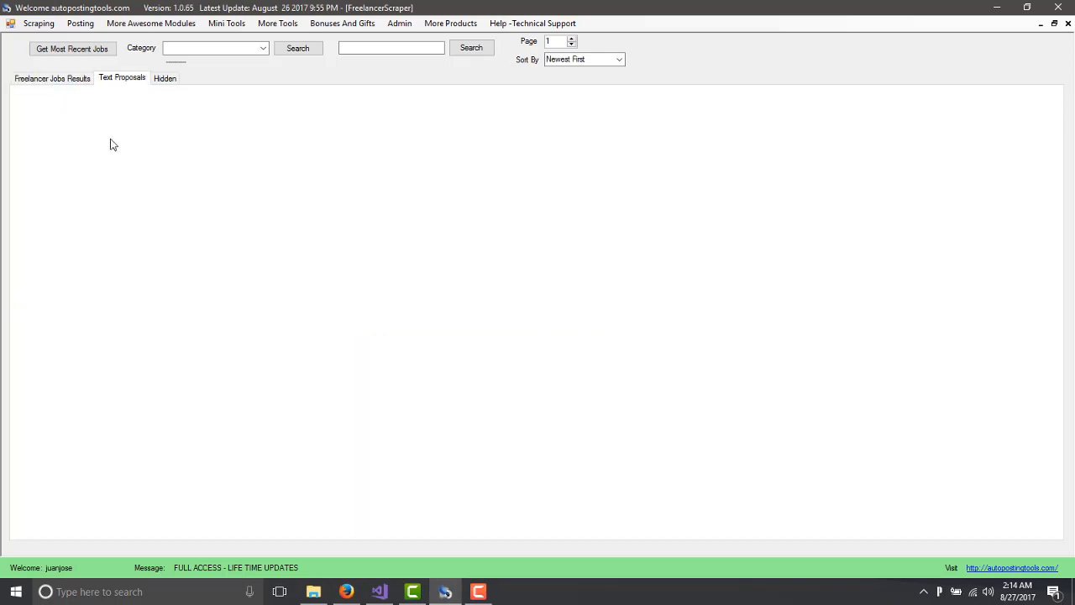
{"action": "mouse_move", "coordinate": [293, 246]}
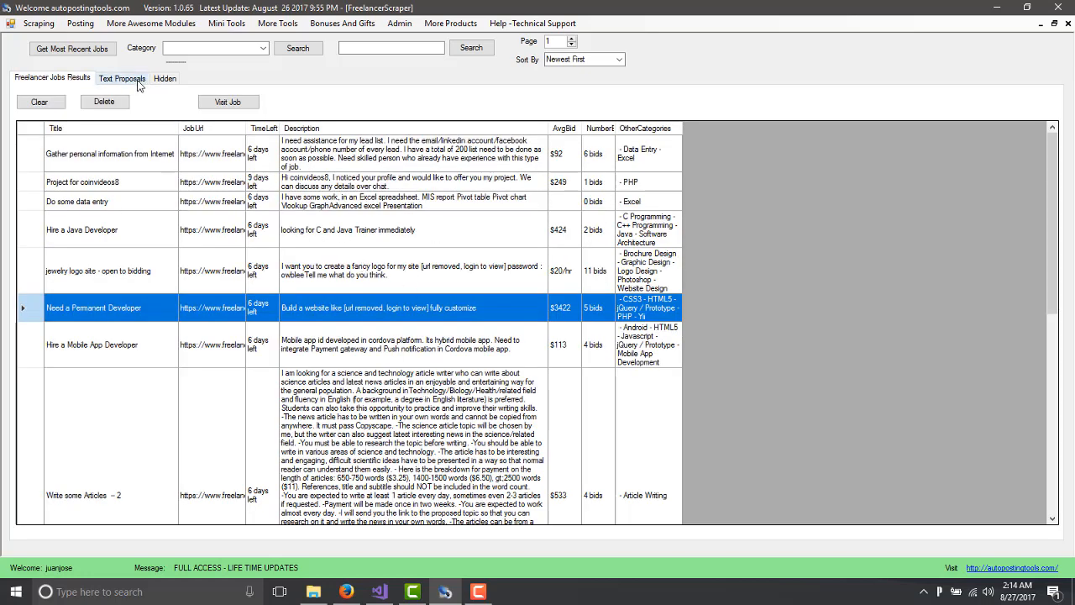
{"action": "left_click", "coordinate": [121, 77]}
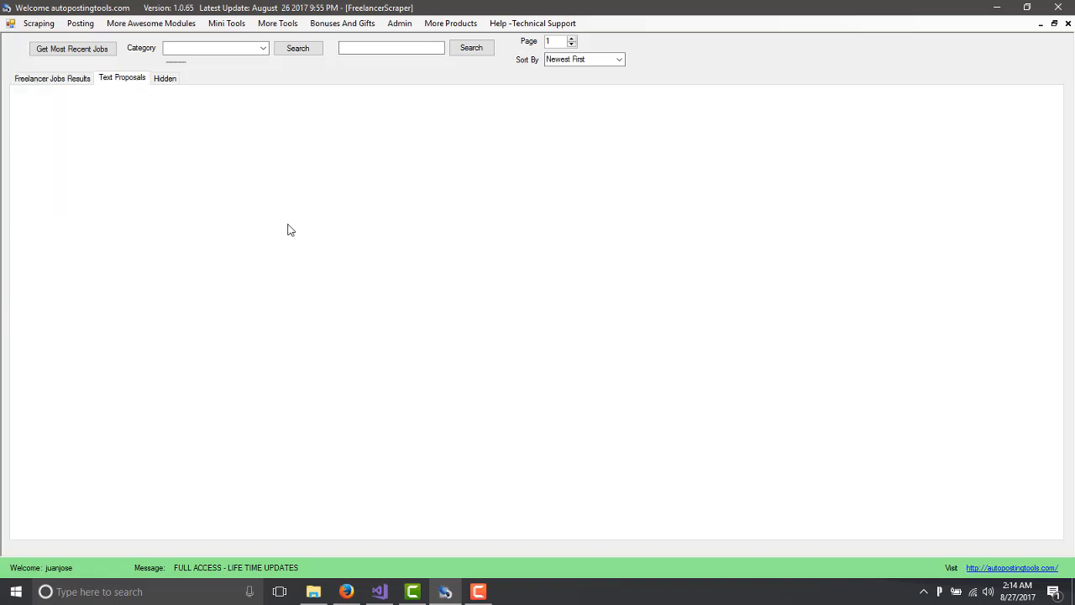
{"action": "mouse_move", "coordinate": [178, 178]}
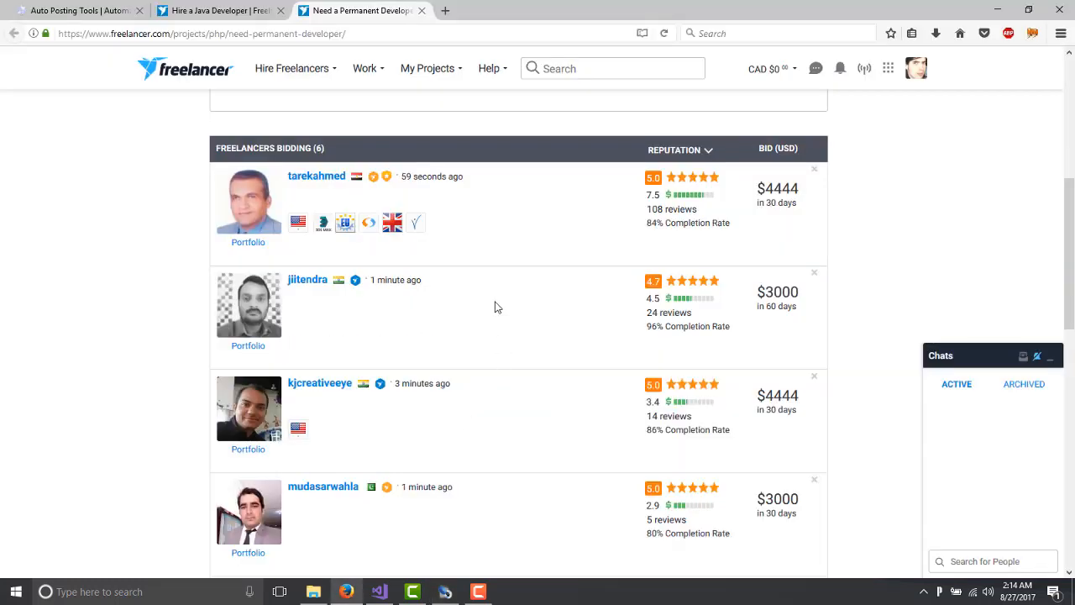
{"action": "scroll", "scroll_direction": "down", "scroll_amount": 3}
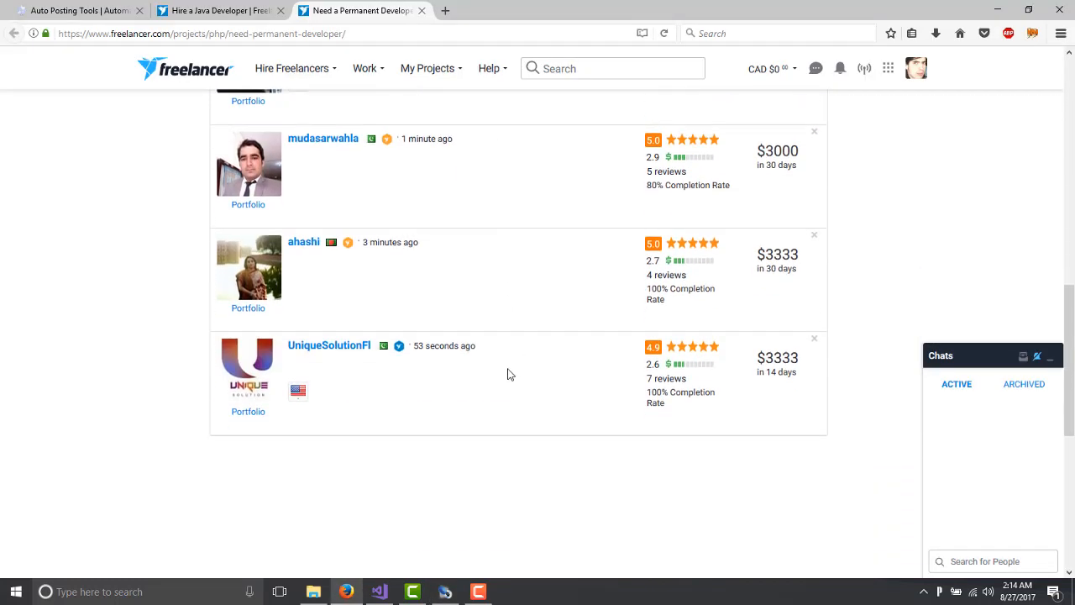
{"action": "scroll", "scroll_direction": "up", "scroll_amount": 3}
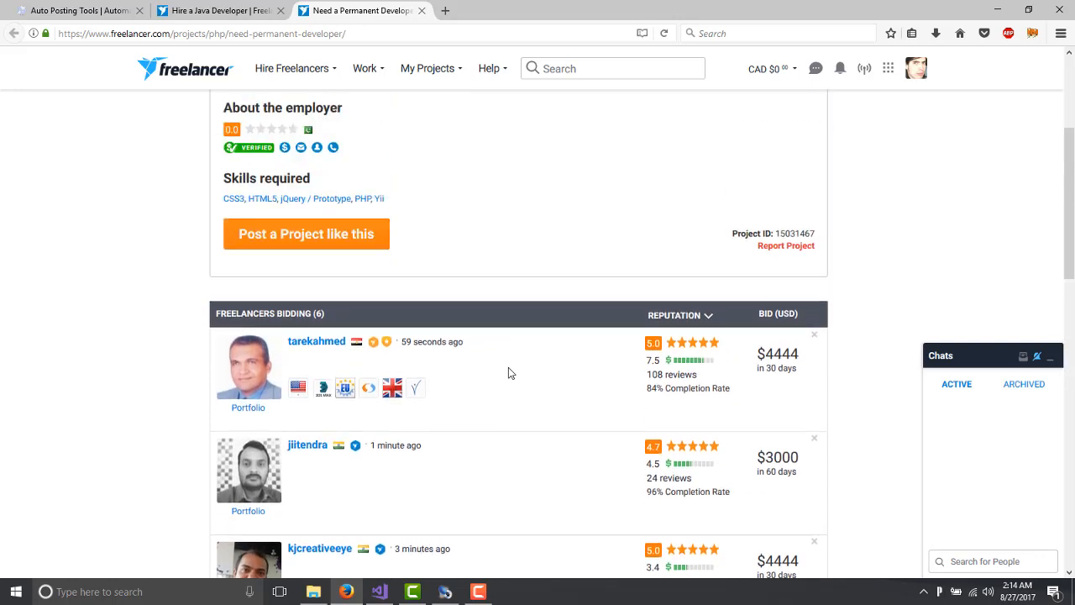
{"action": "scroll", "scroll_direction": "up", "scroll_amount": 3}
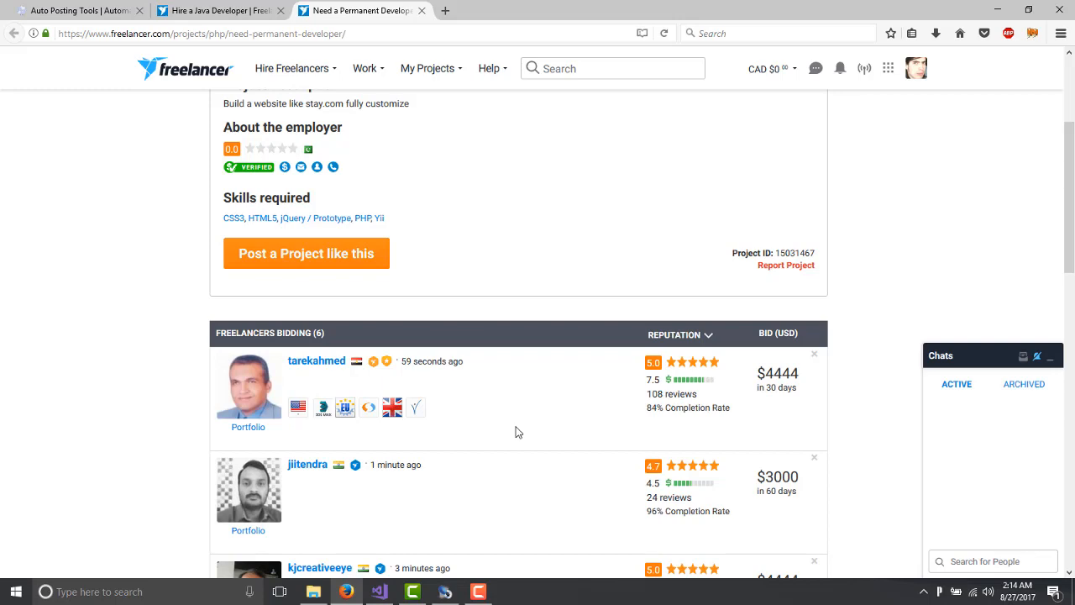
{"action": "mouse_move", "coordinate": [445, 591]}
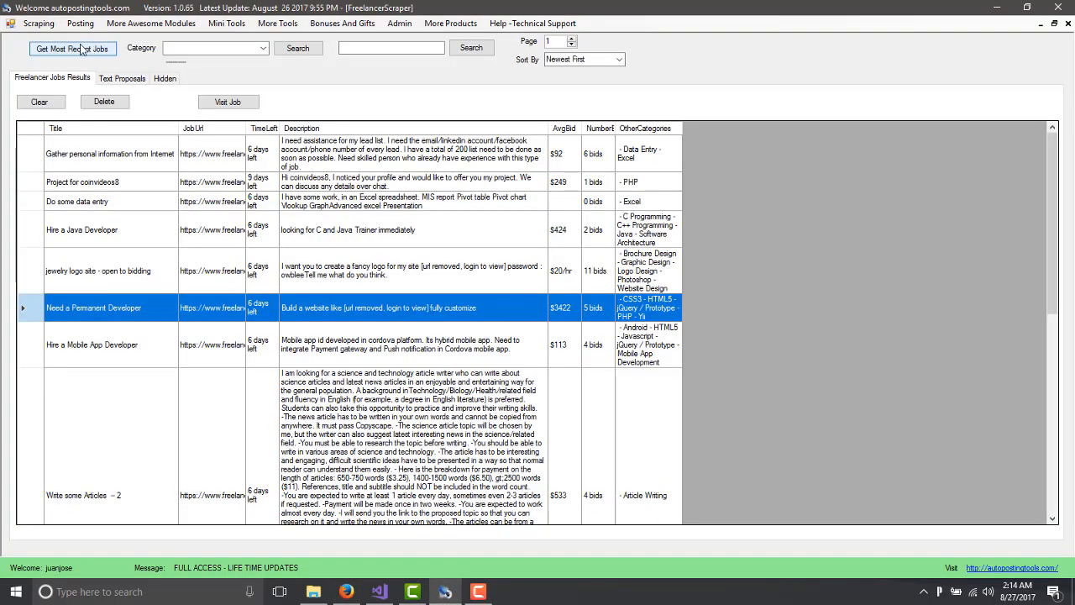
Clear the results and load page 2 of the .NET Jobs category listings.
{"action": "left_click", "coordinate": [39, 102]}
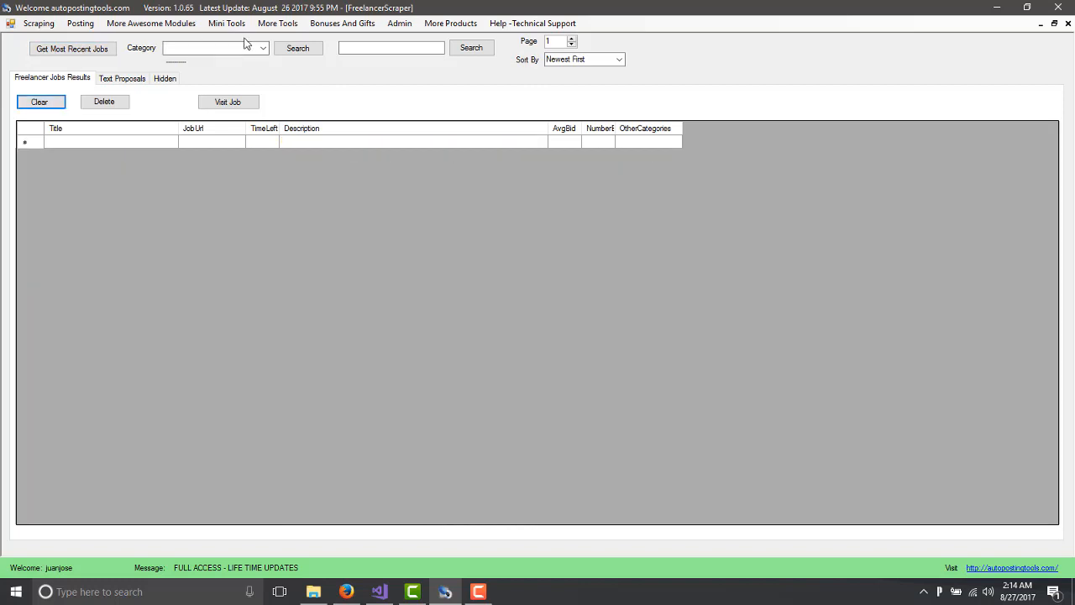
{"action": "left_click", "coordinate": [262, 47]}
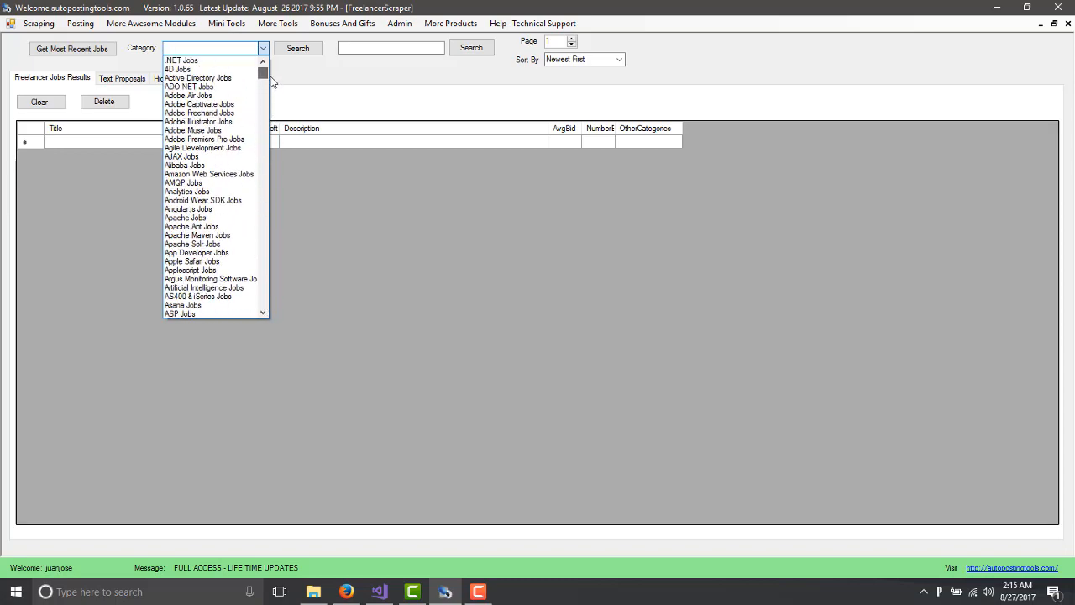
{"action": "left_click", "coordinate": [182, 61]}
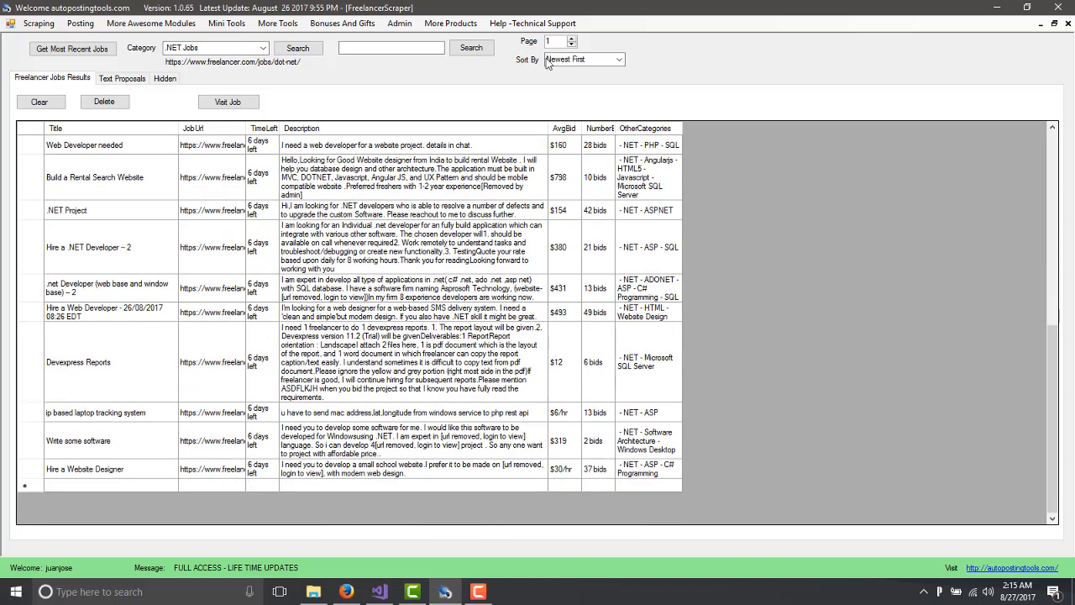
{"action": "left_click", "coordinate": [297, 47]}
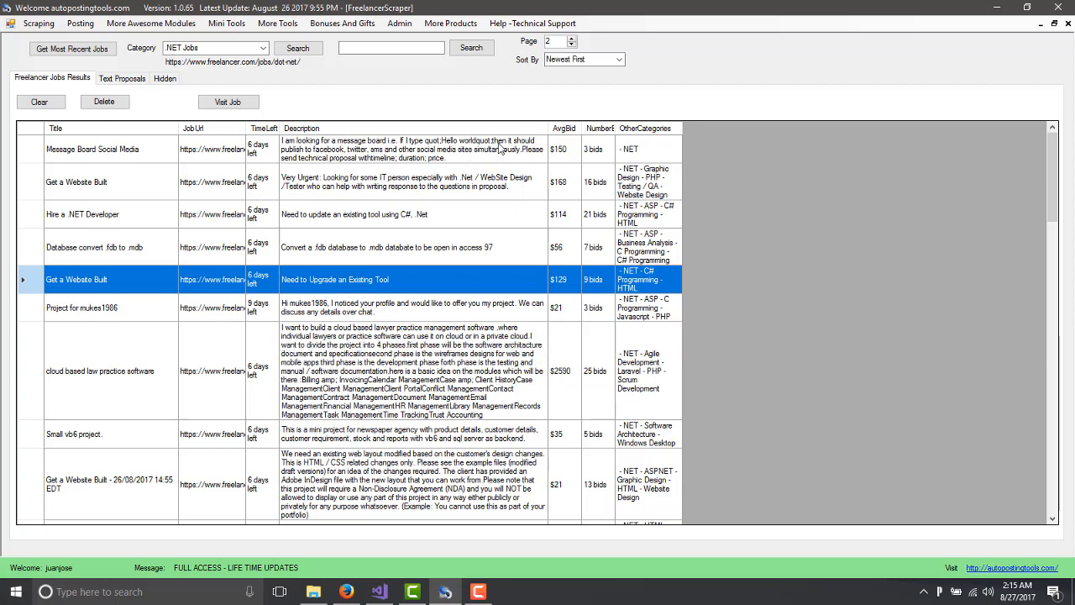
Clear the .NET Jobs results and review the sort orders, keeping Newest First.
{"action": "left_click", "coordinate": [41, 103]}
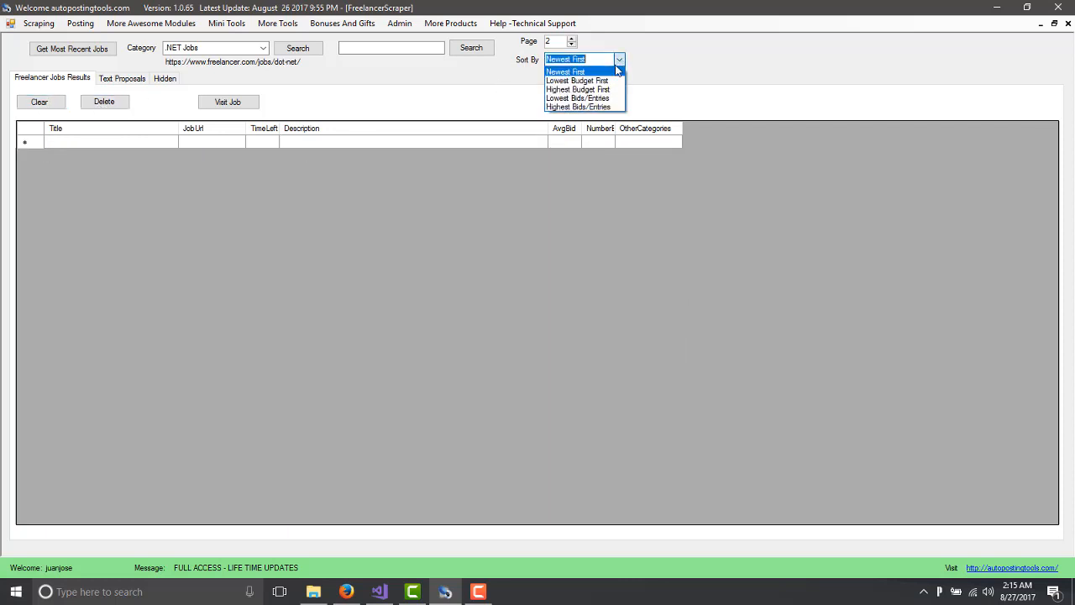
{"action": "mouse_move", "coordinate": [578, 89]}
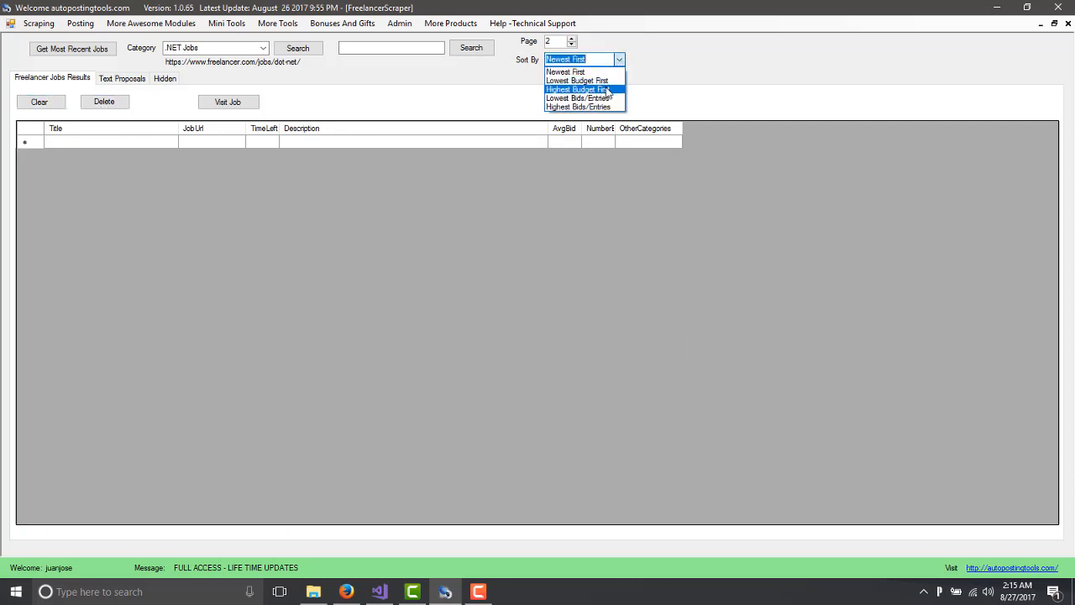
{"action": "mouse_move", "coordinate": [580, 97]}
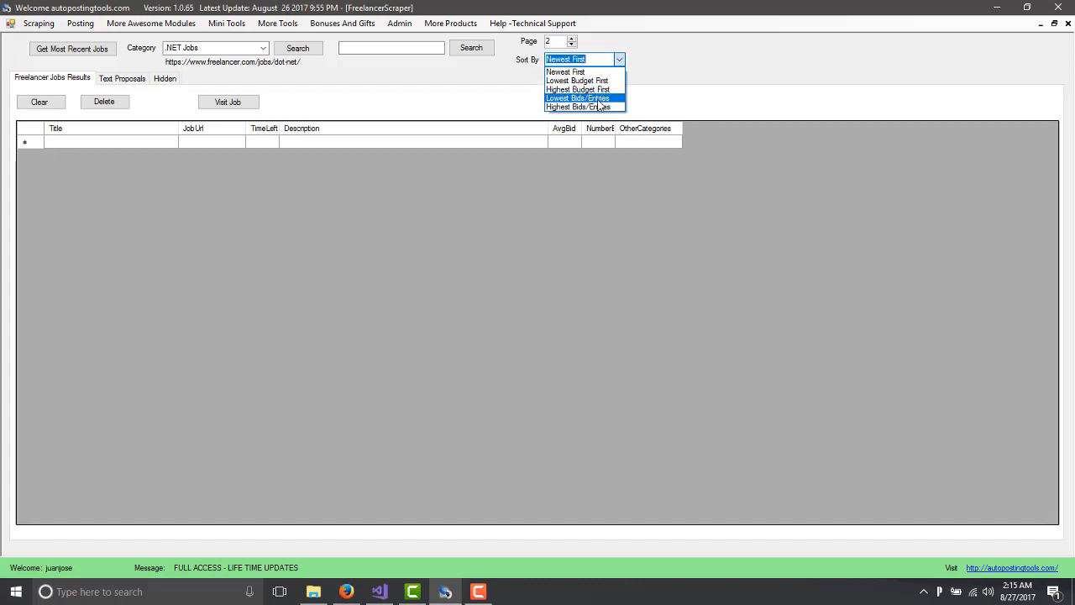
{"action": "mouse_move", "coordinate": [599, 108]}
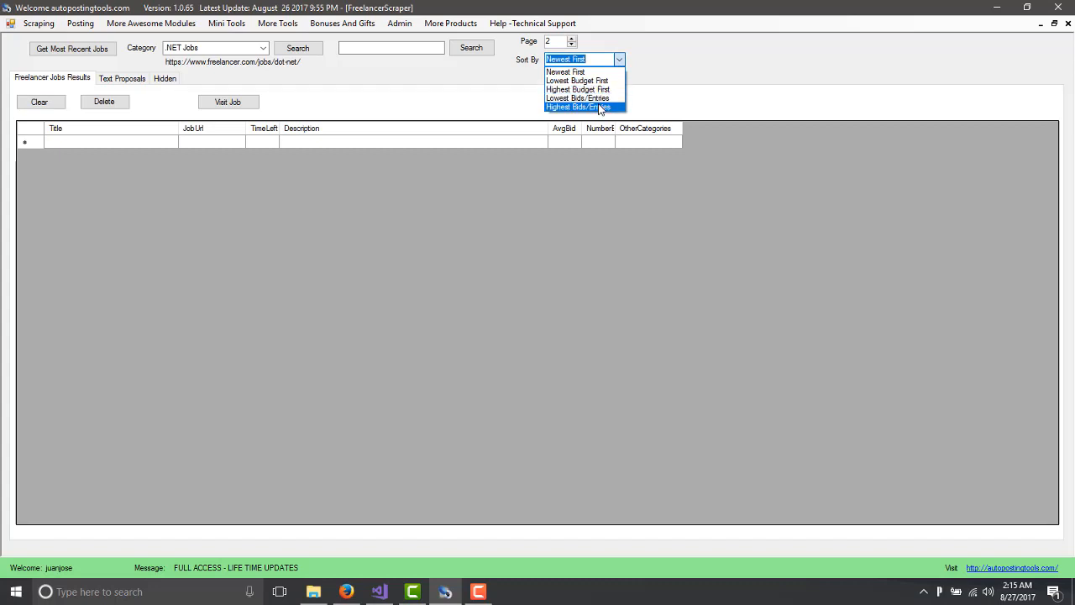
{"action": "mouse_move", "coordinate": [578, 80]}
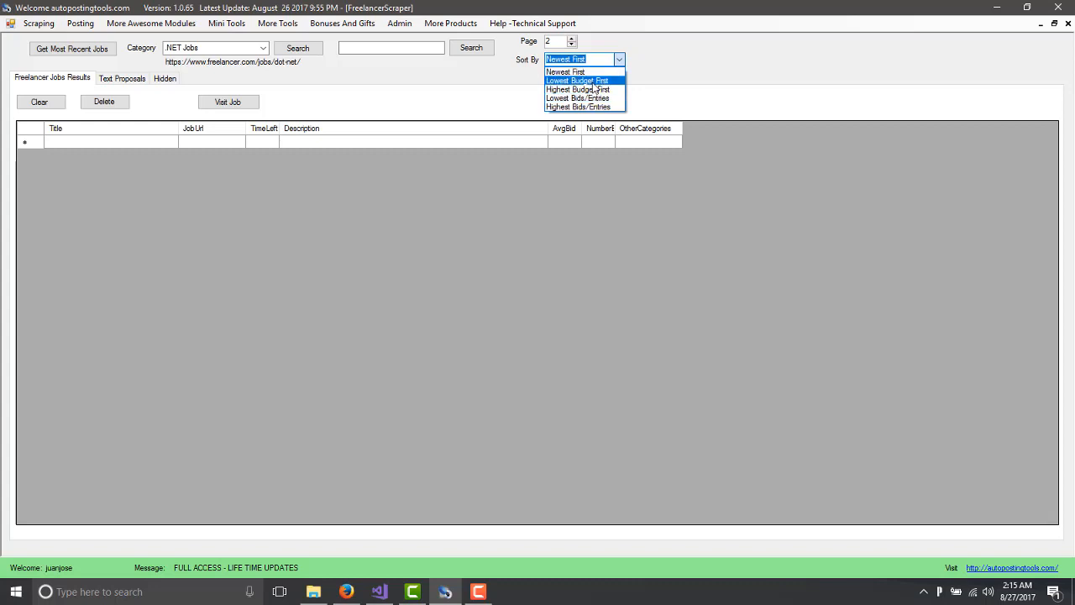
{"action": "left_click", "coordinate": [564, 70]}
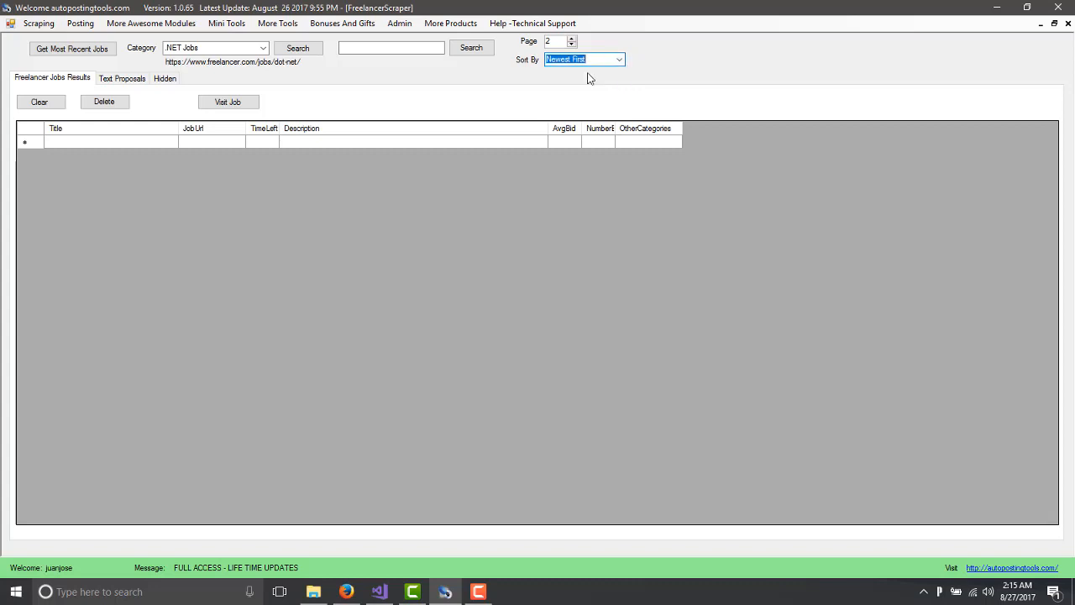
{"action": "mouse_move", "coordinate": [477, 91]}
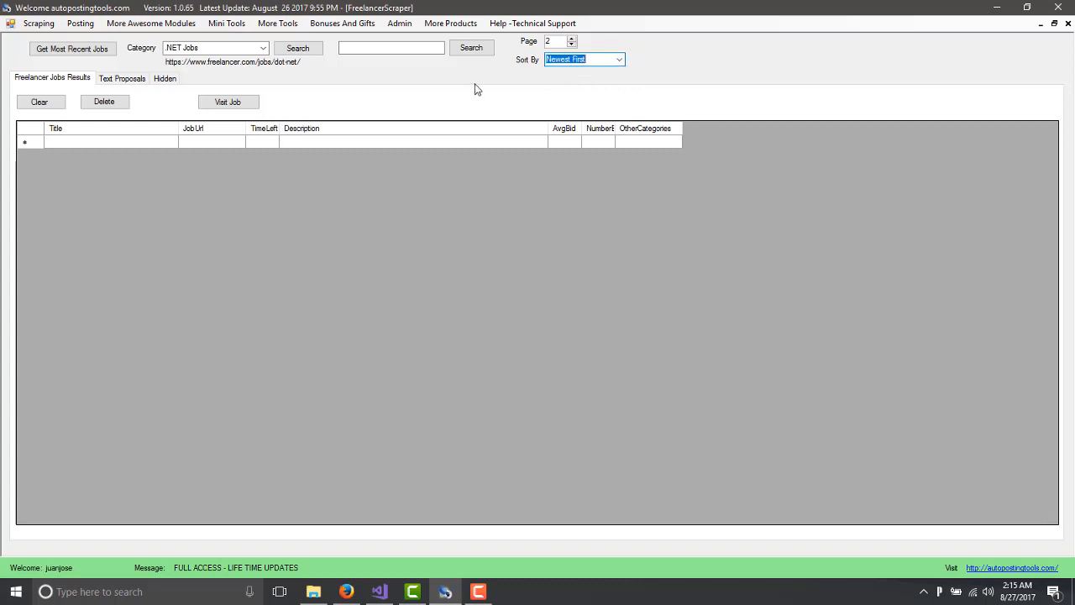
{"action": "mouse_move", "coordinate": [516, 186]}
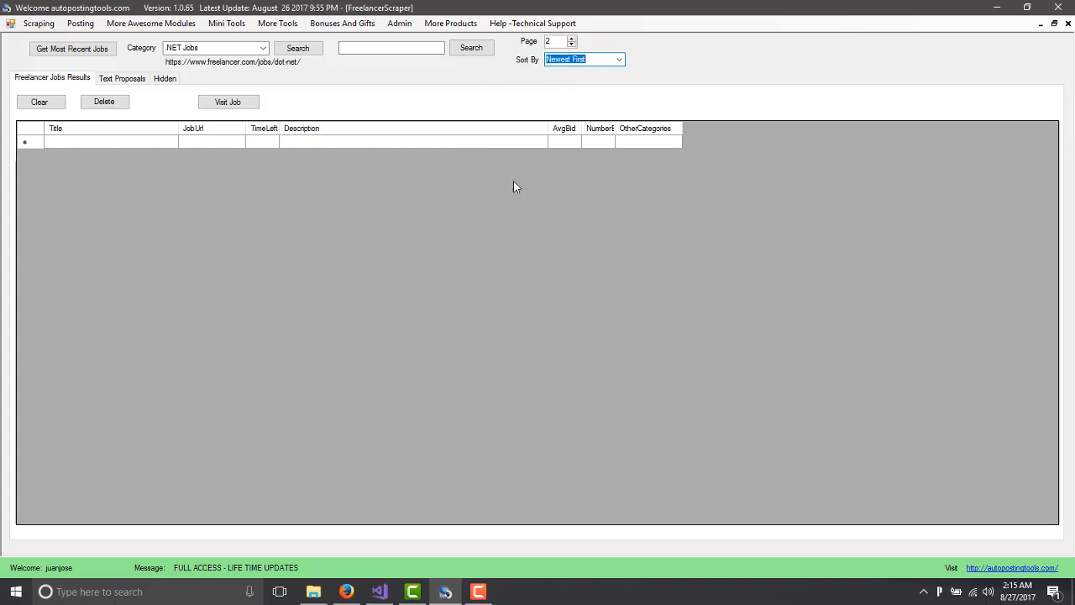
{"action": "mouse_move", "coordinate": [433, 246]}
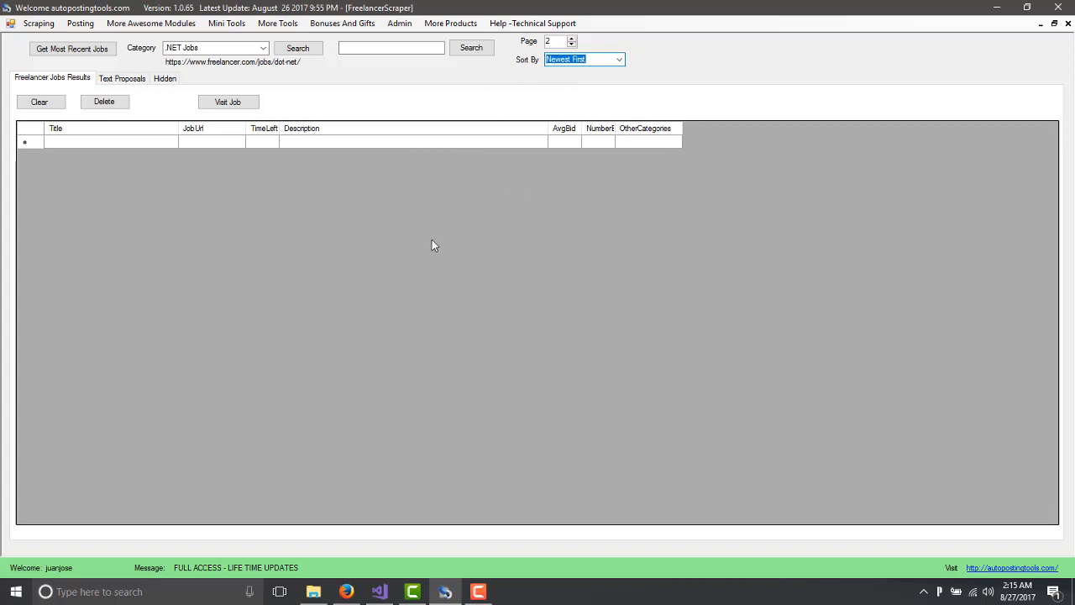
{"action": "mouse_move", "coordinate": [470, 195]}
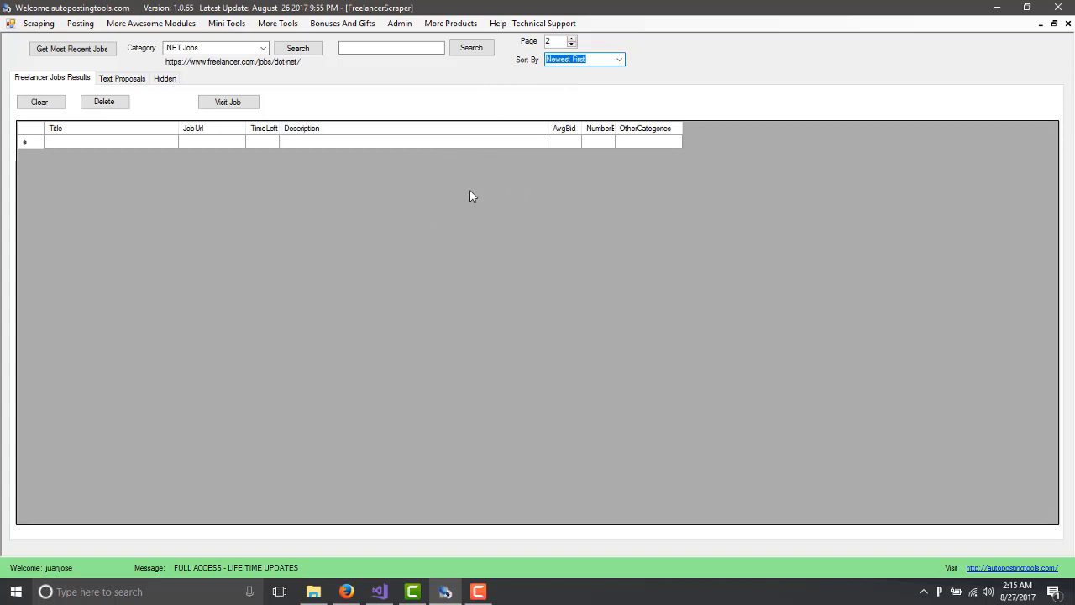
{"action": "mouse_move", "coordinate": [551, 148]}
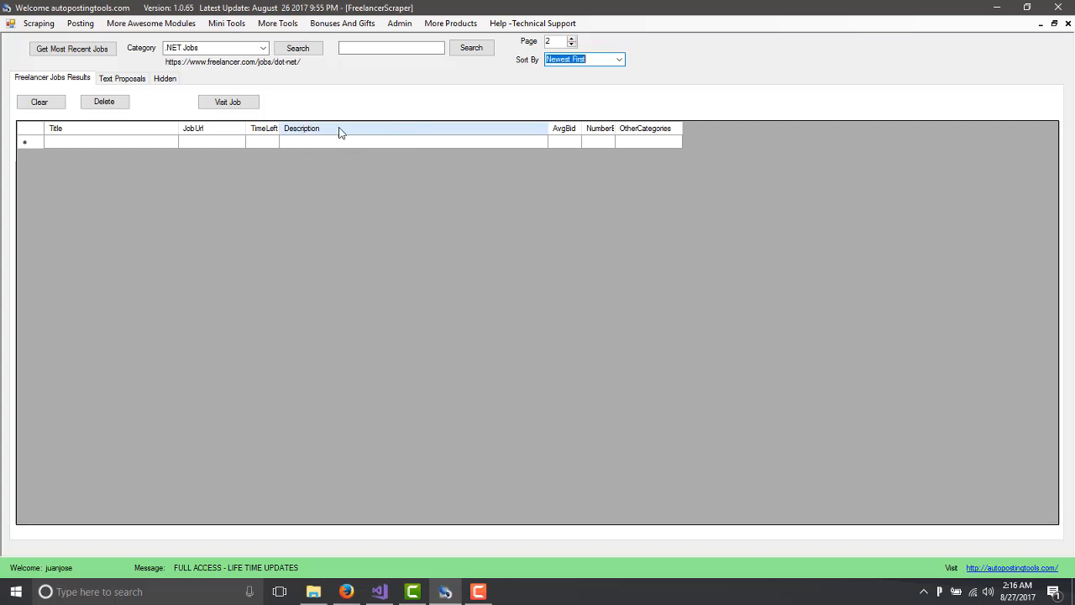
{"action": "mouse_move", "coordinate": [329, 101]}
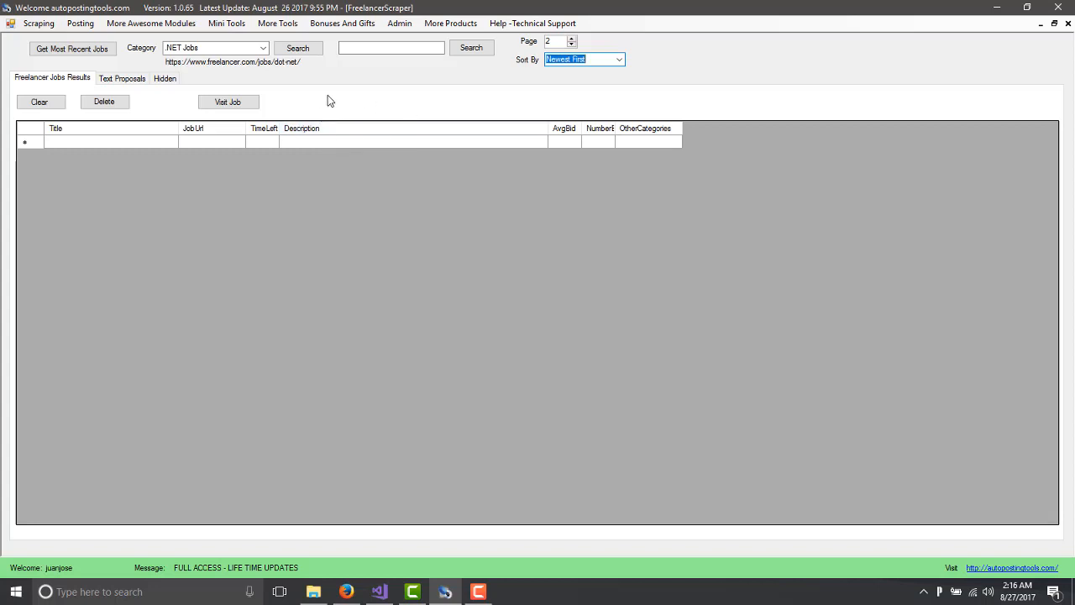
{"action": "mouse_move", "coordinate": [316, 124]}
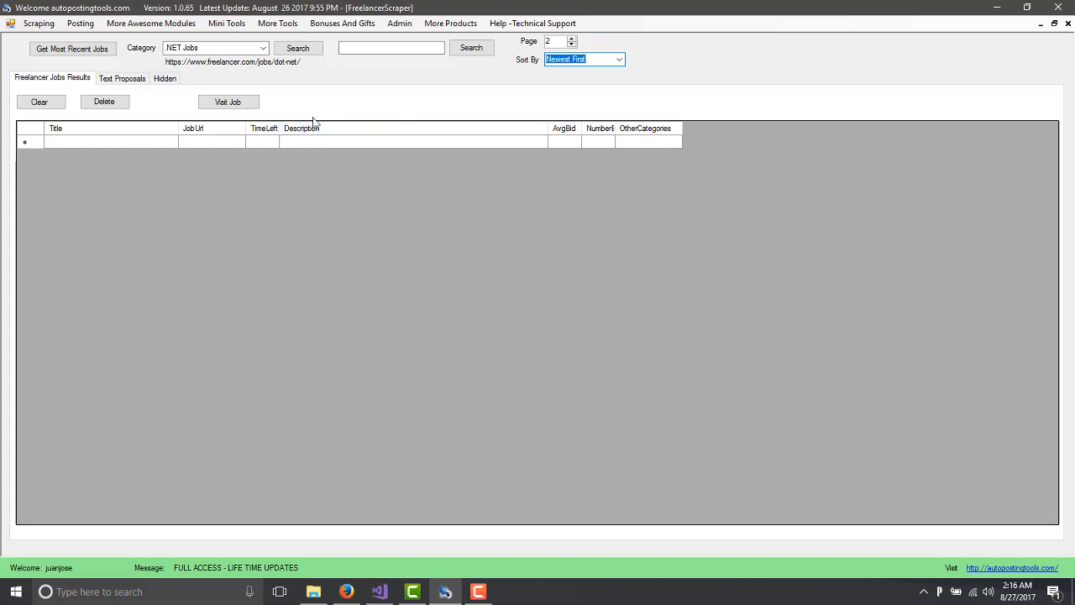
{"action": "mouse_move", "coordinate": [316, 148]}
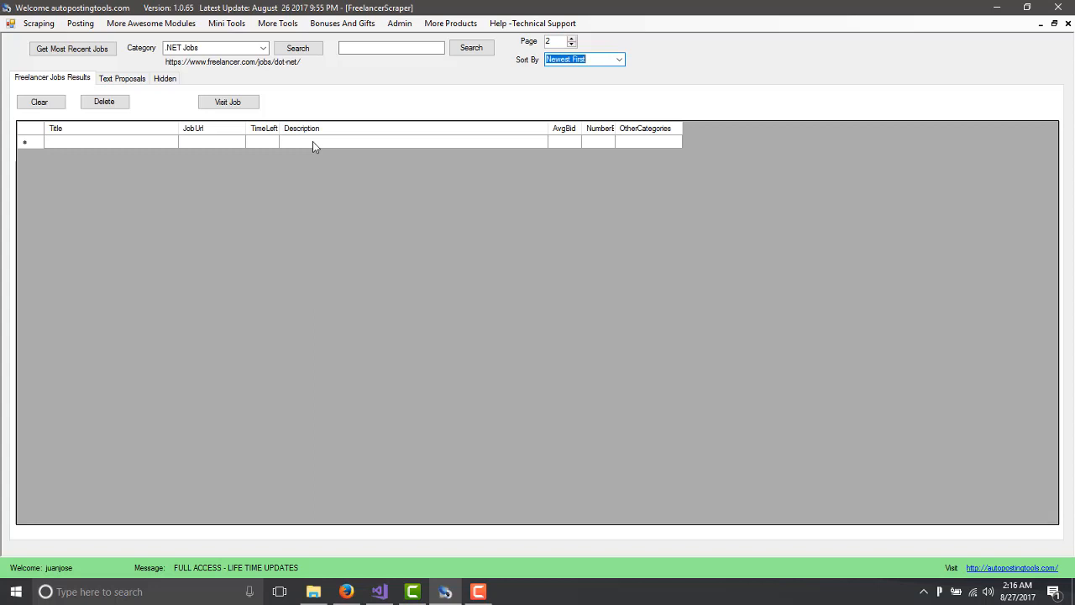
{"action": "mouse_move", "coordinate": [368, 40]}
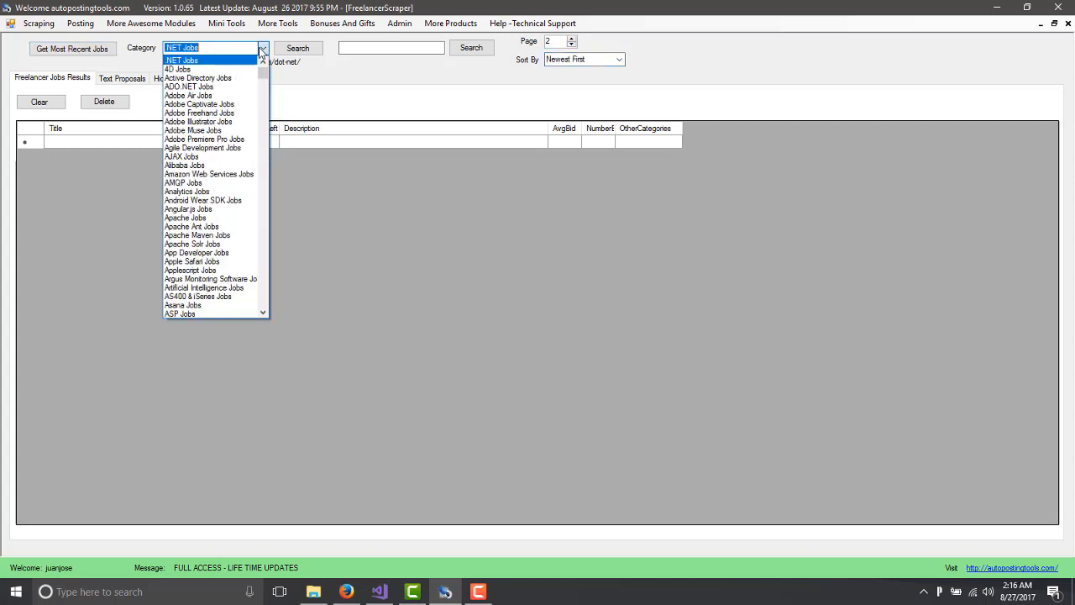
Enter 'facebook' as the keyword search term.
{"action": "left_click", "coordinate": [182, 61]}
{"action": "type", "text": "face"}
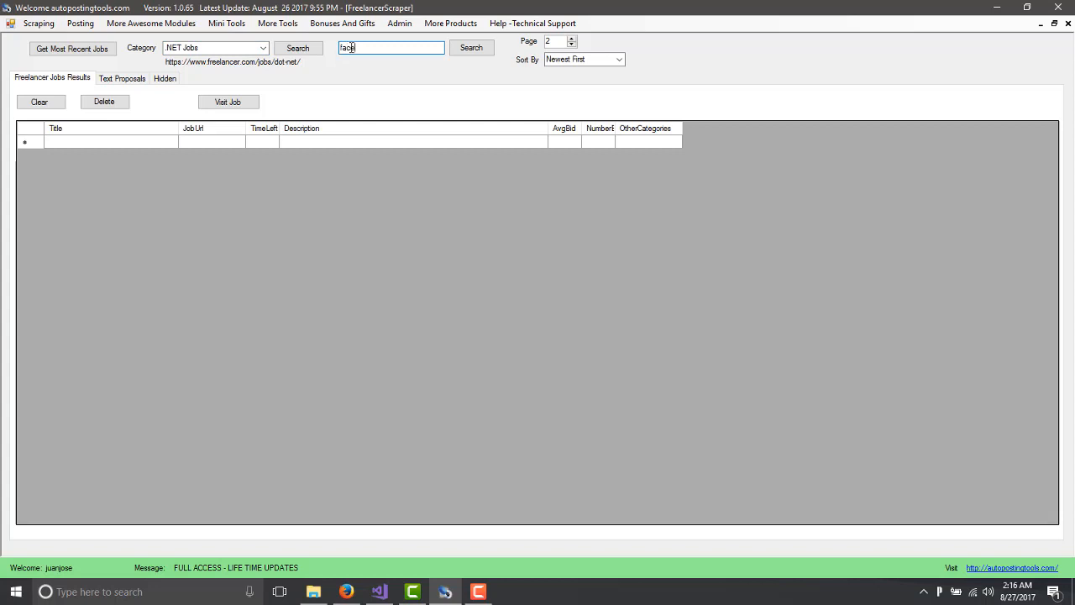
{"action": "type", "text": "book"}
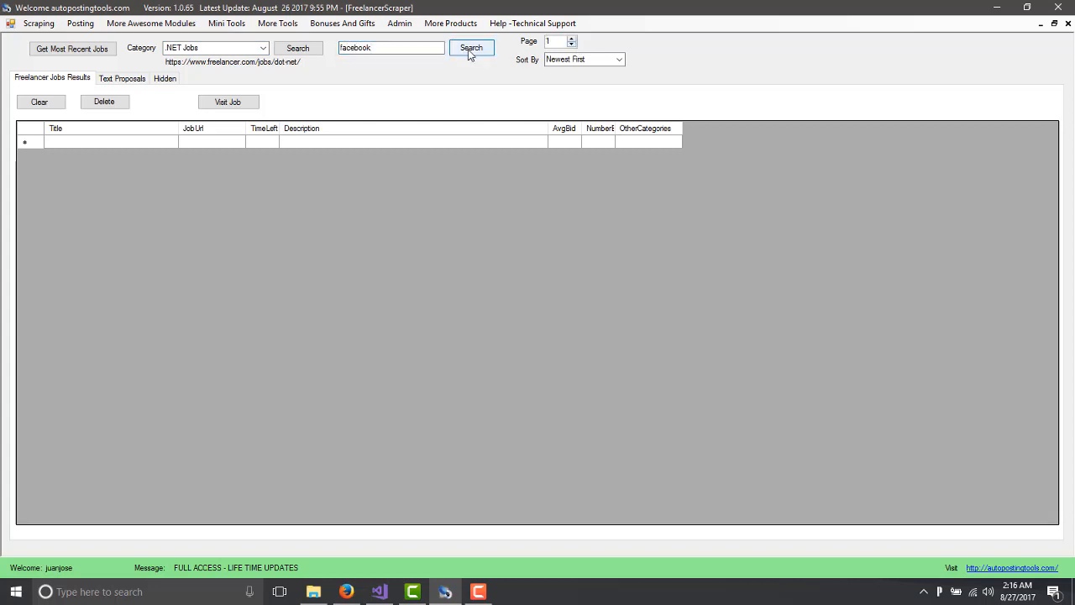
{"action": "left_click", "coordinate": [470, 47]}
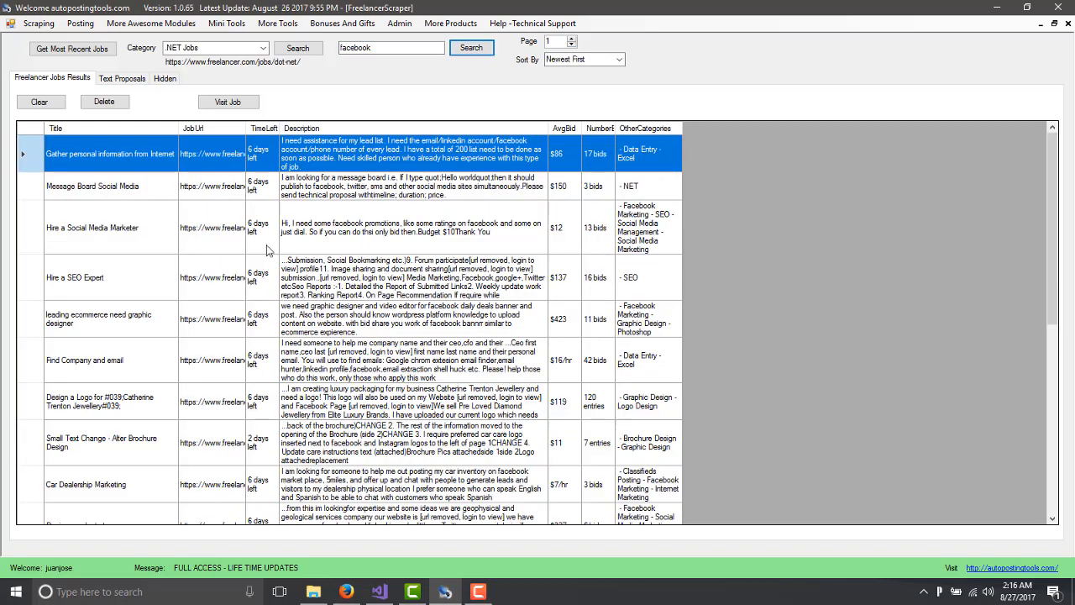
{"action": "scroll", "scroll_direction": "down", "scroll_amount": 3}
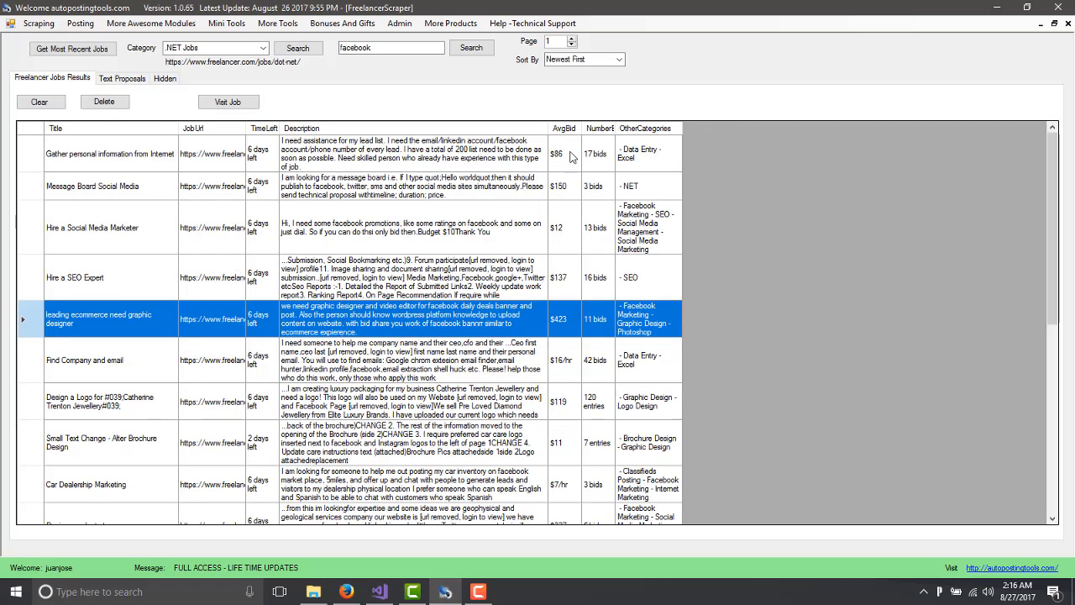
{"action": "mouse_move", "coordinate": [568, 176]}
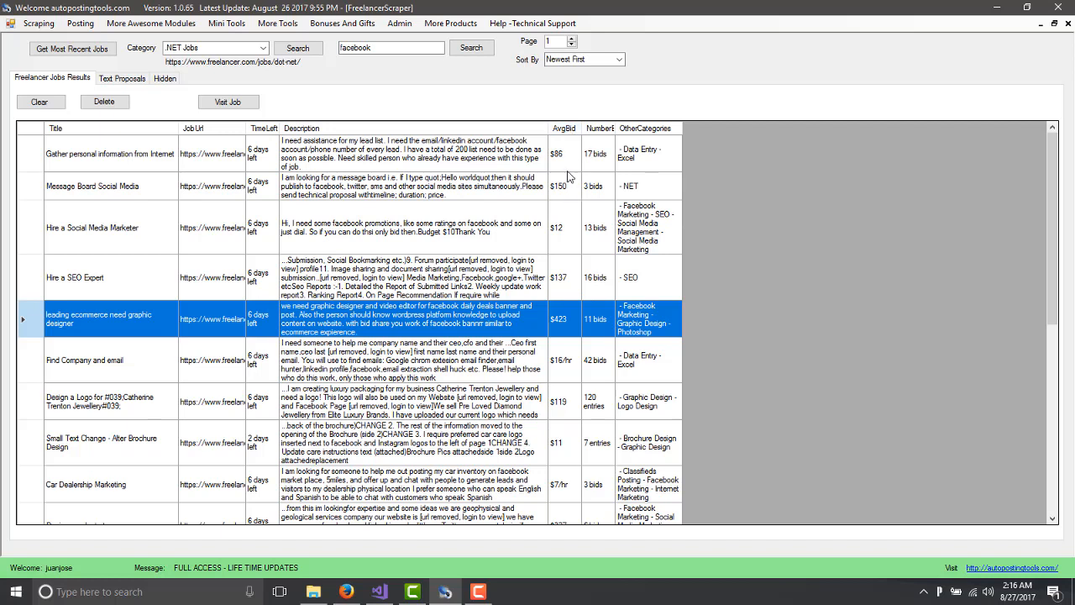
{"action": "mouse_move", "coordinate": [582, 284]}
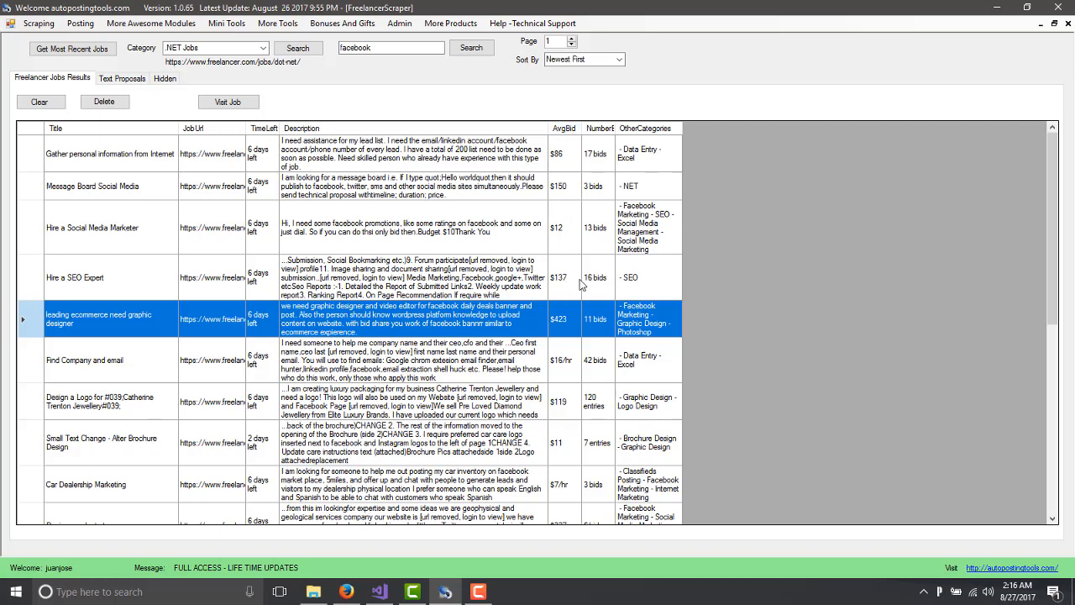
{"action": "mouse_move", "coordinate": [568, 243]}
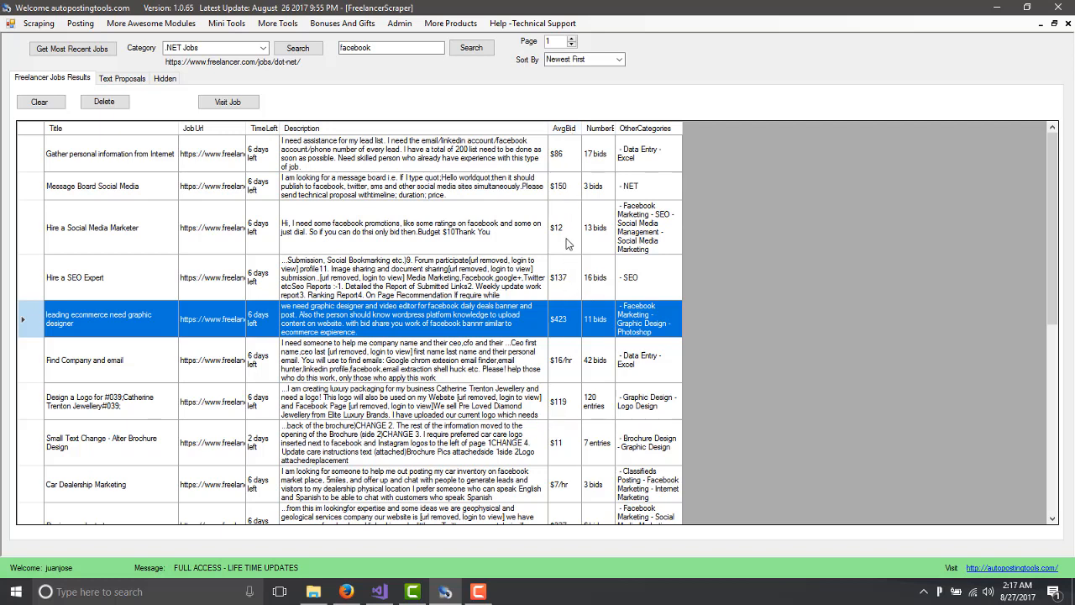
{"action": "left_click", "coordinate": [73, 277]}
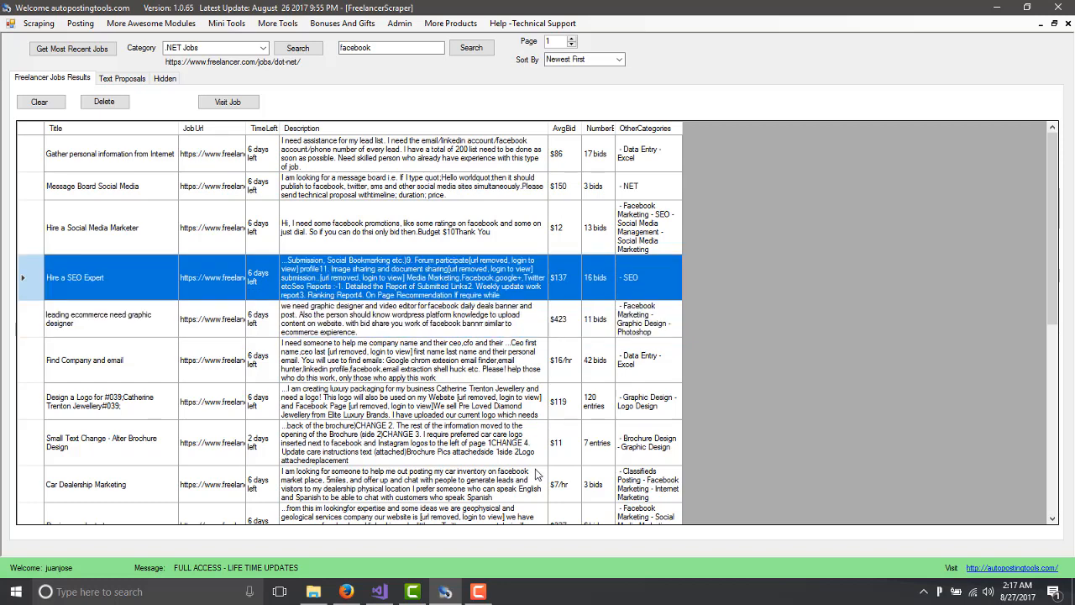
{"action": "mouse_move", "coordinate": [563, 453]}
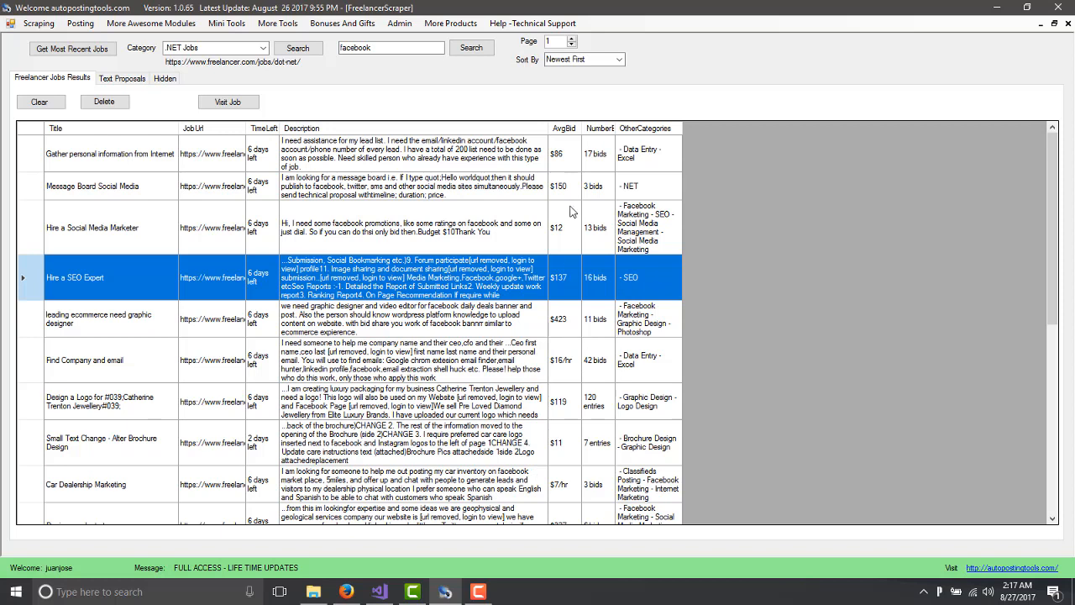
{"action": "mouse_move", "coordinate": [571, 270]}
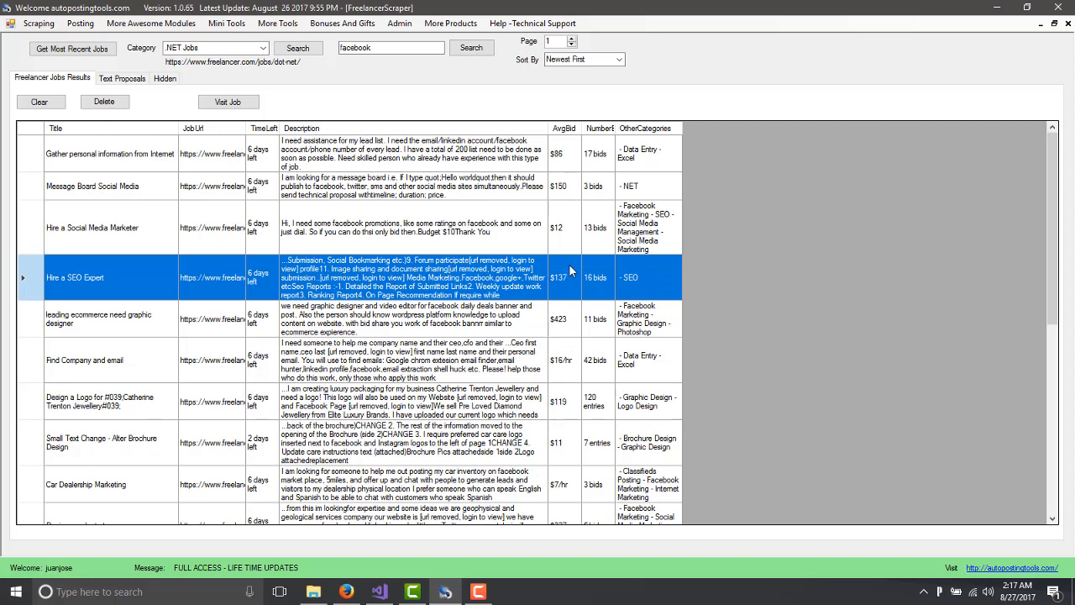
{"action": "mouse_move", "coordinate": [568, 289]}
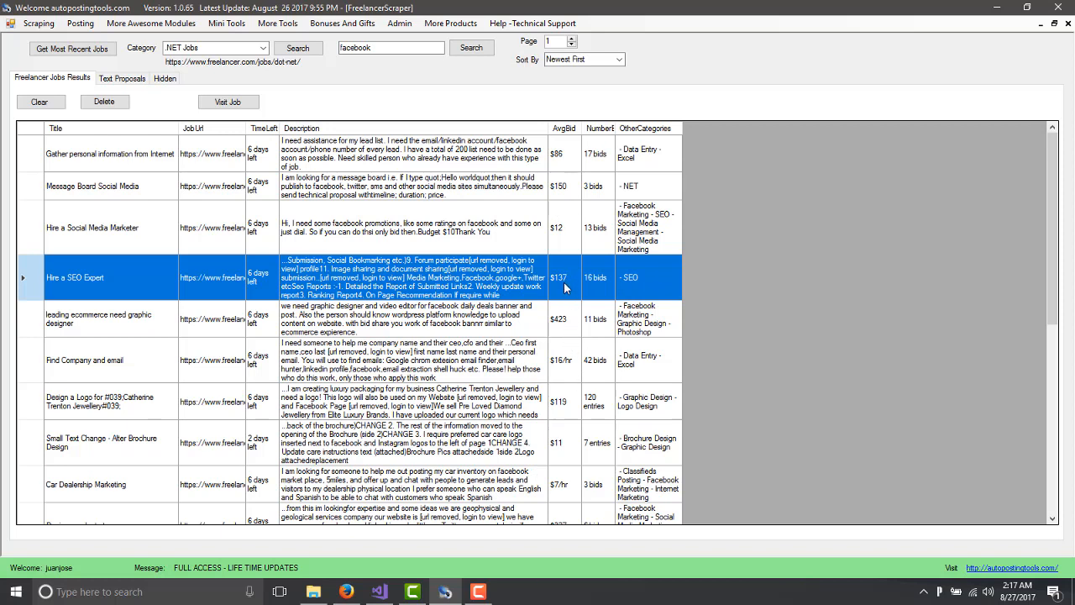
{"action": "mouse_move", "coordinate": [565, 309]}
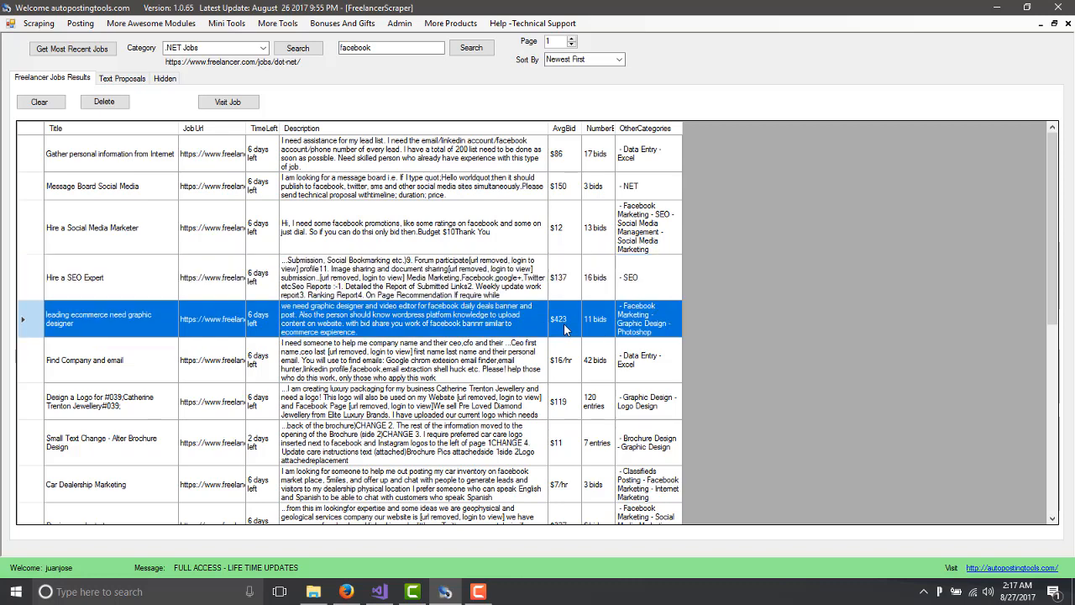
{"action": "mouse_move", "coordinate": [573, 323]}
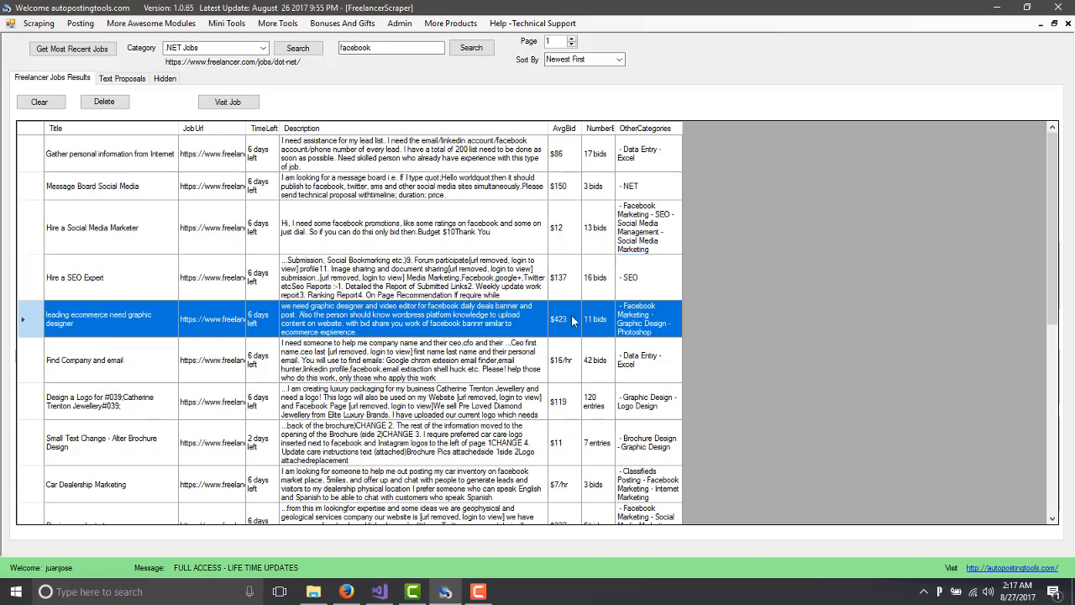
{"action": "mouse_move", "coordinate": [558, 155]}
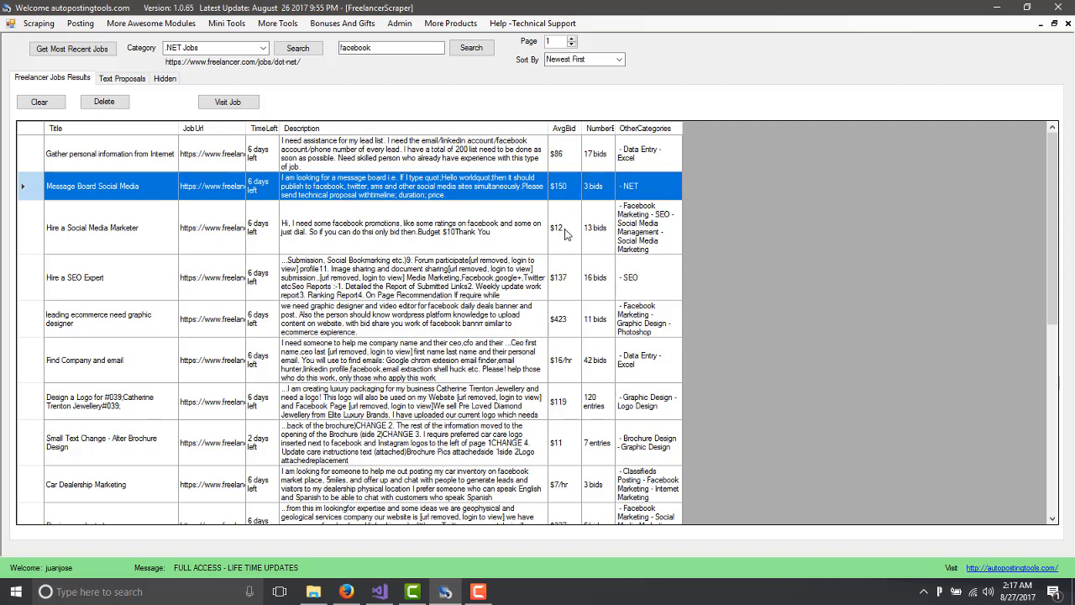
{"action": "left_click", "coordinate": [74, 277]}
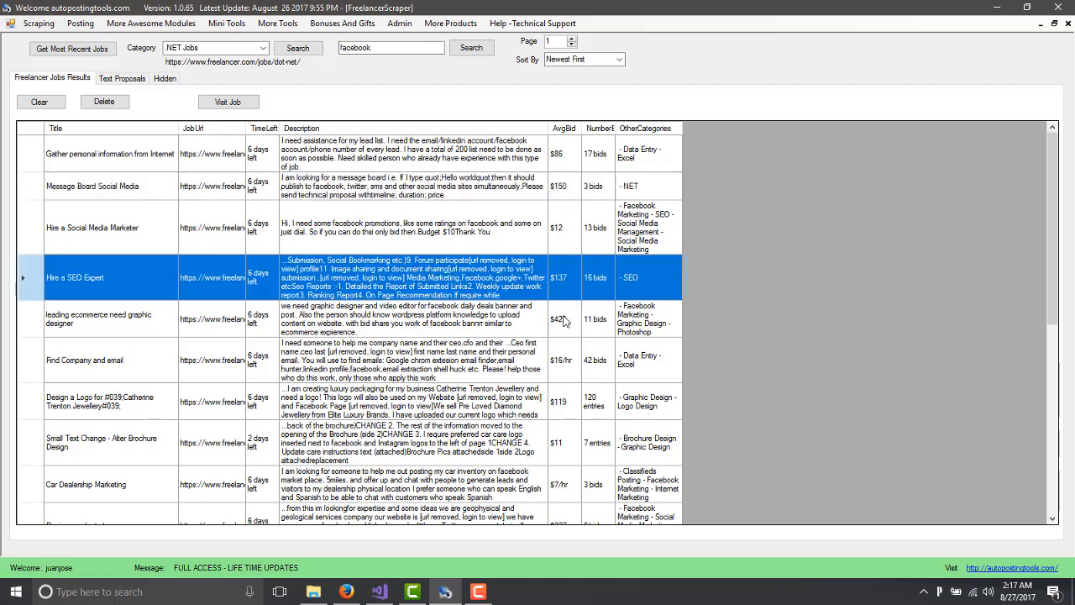
{"action": "left_click", "coordinate": [98, 319]}
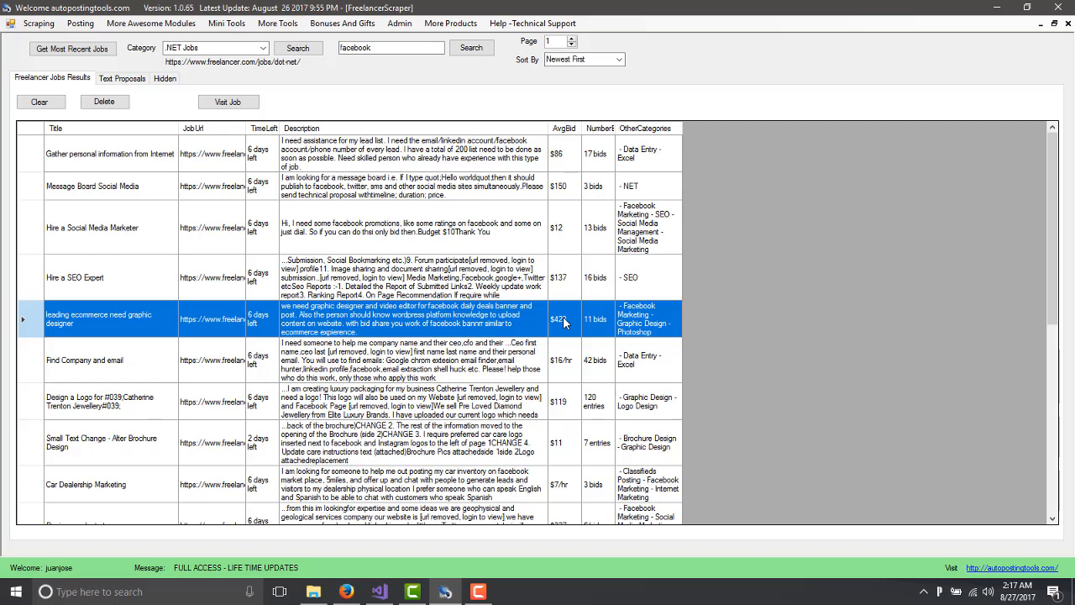
{"action": "mouse_move", "coordinate": [383, 282]}
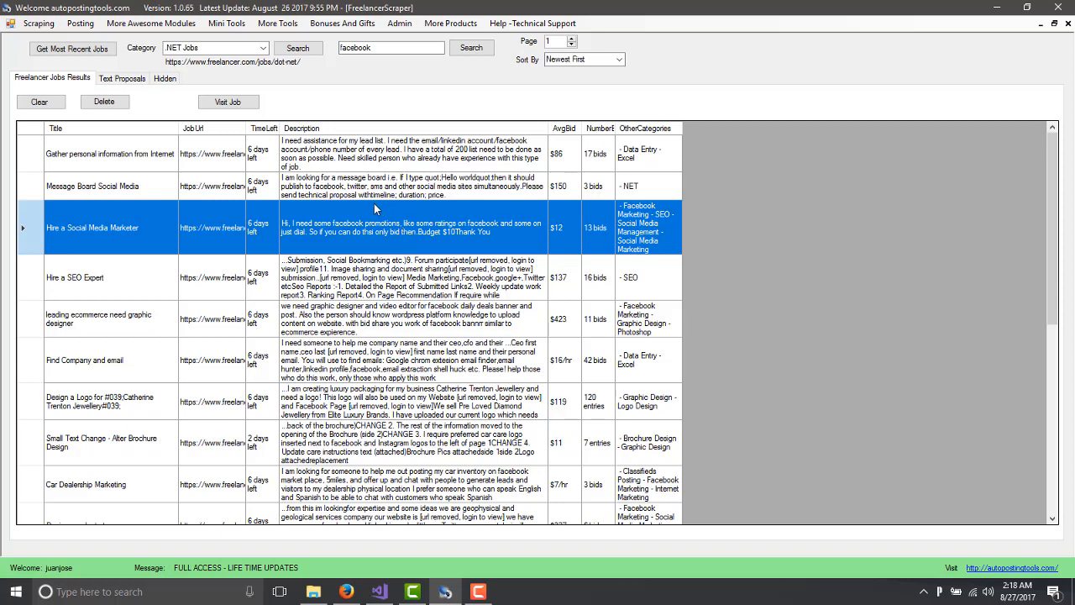
{"action": "mouse_move", "coordinate": [373, 74]}
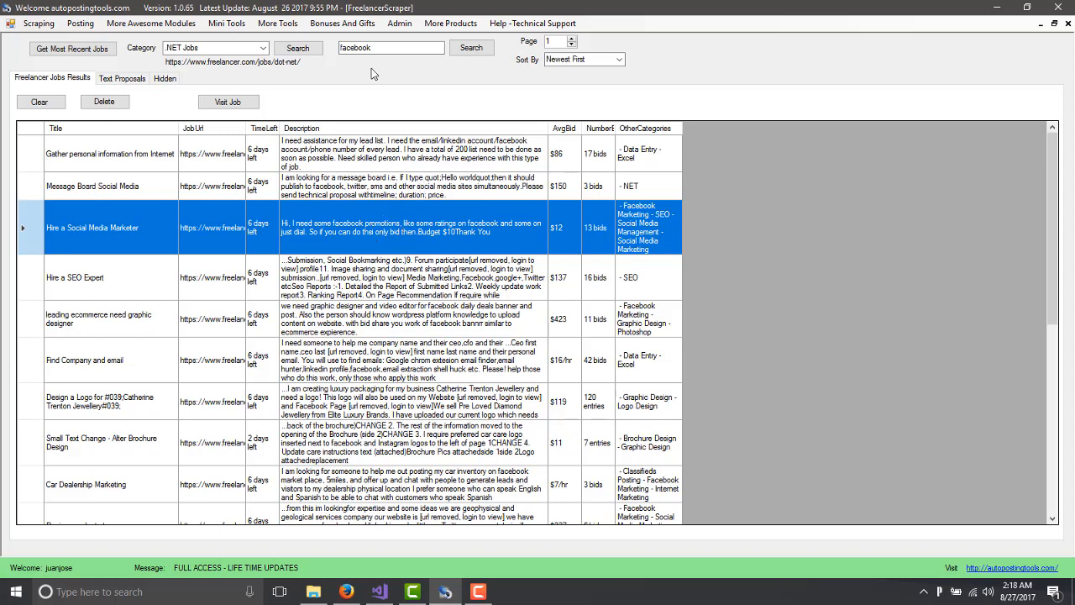
Search freelancer.com for 'logo design' jobs and select the Logo Design listing.
{"action": "left_click", "coordinate": [40, 102]}
{"action": "type", "text": "logo"}
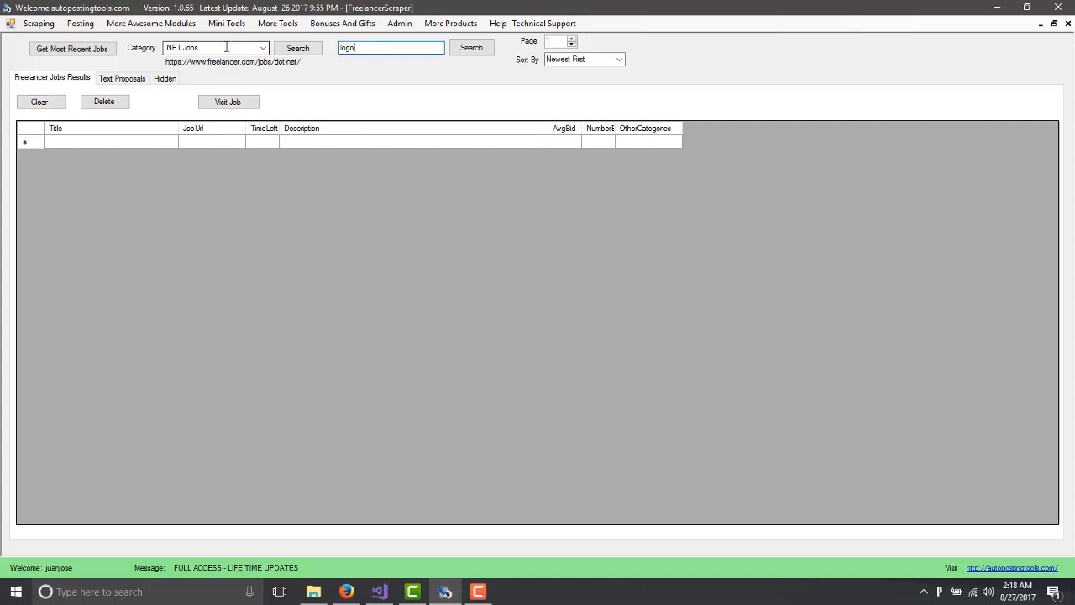
{"action": "type", "text": "design"}
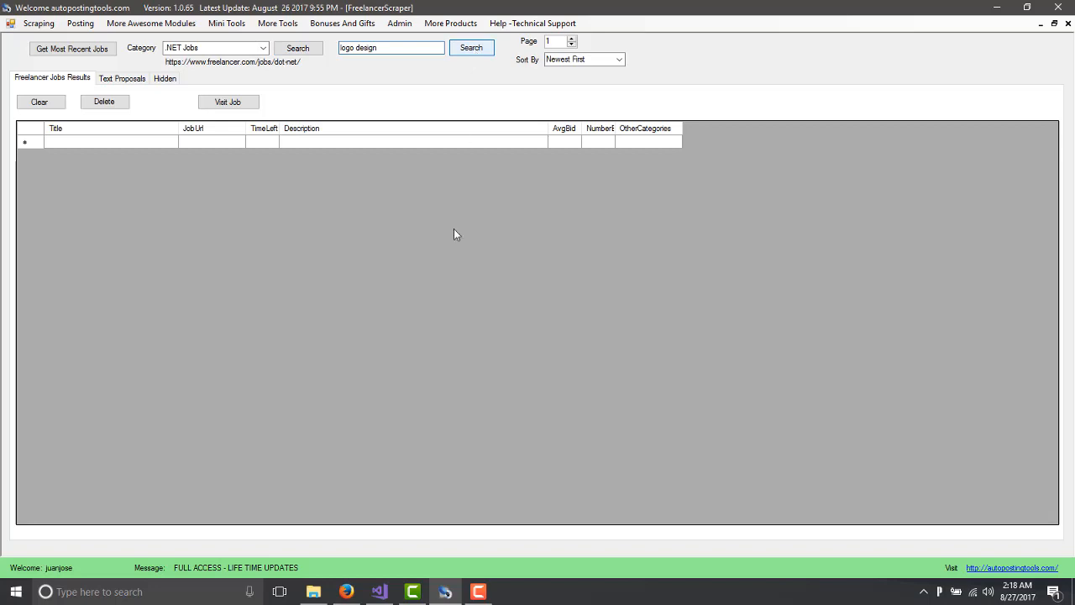
{"action": "left_click", "coordinate": [470, 47]}
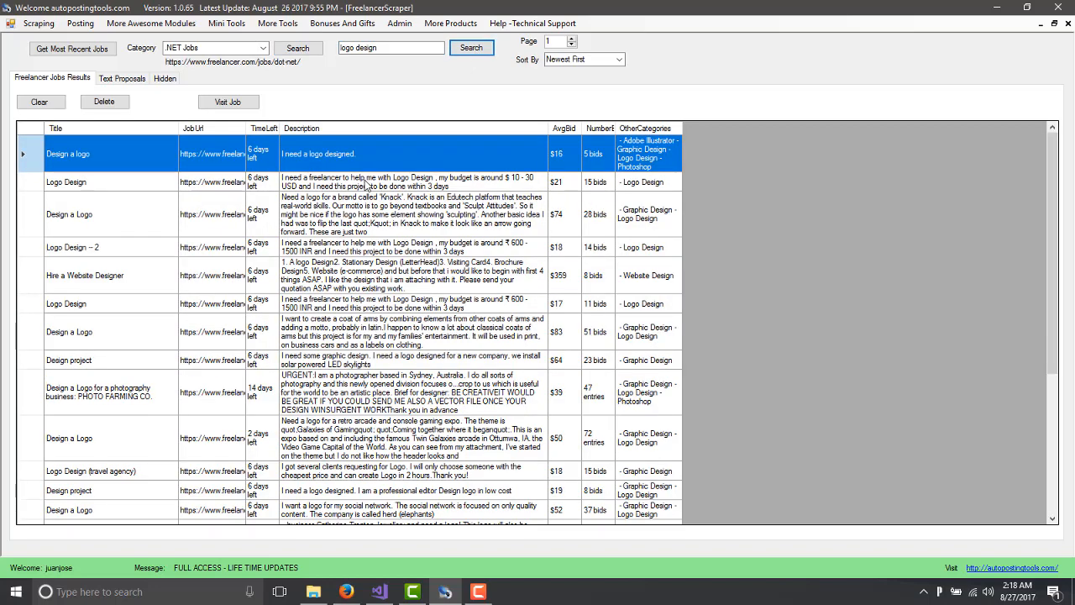
{"action": "left_click", "coordinate": [67, 181]}
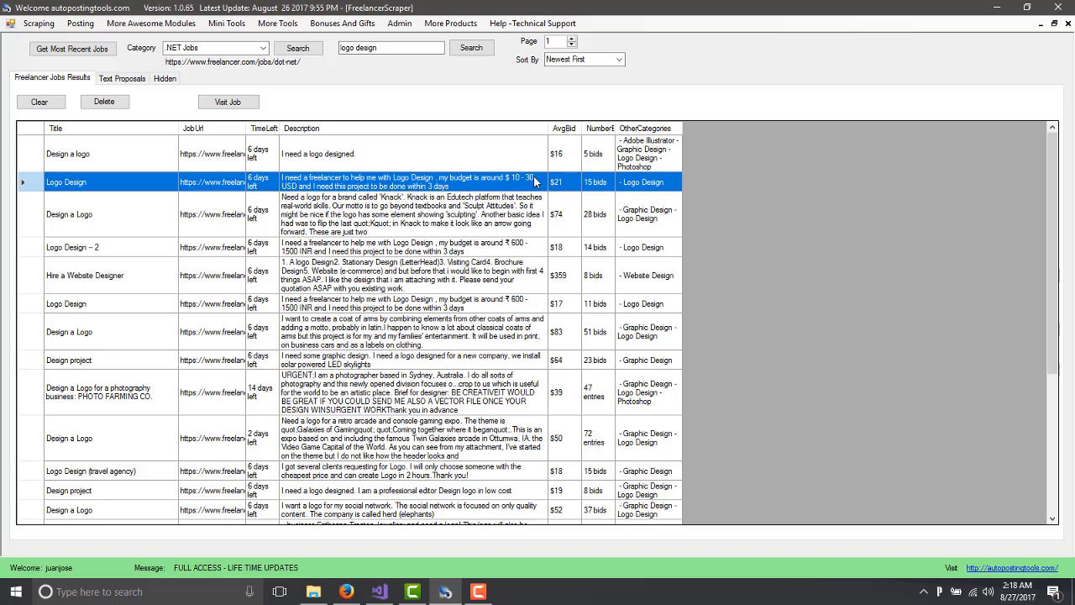
{"action": "mouse_move", "coordinate": [564, 185]}
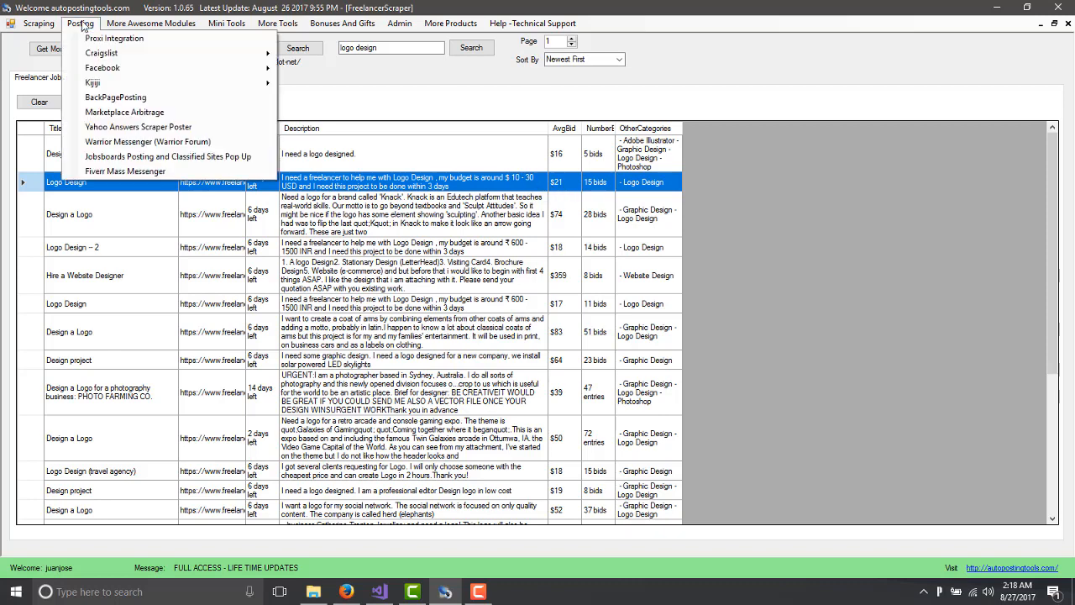
{"action": "mouse_move", "coordinate": [124, 111]}
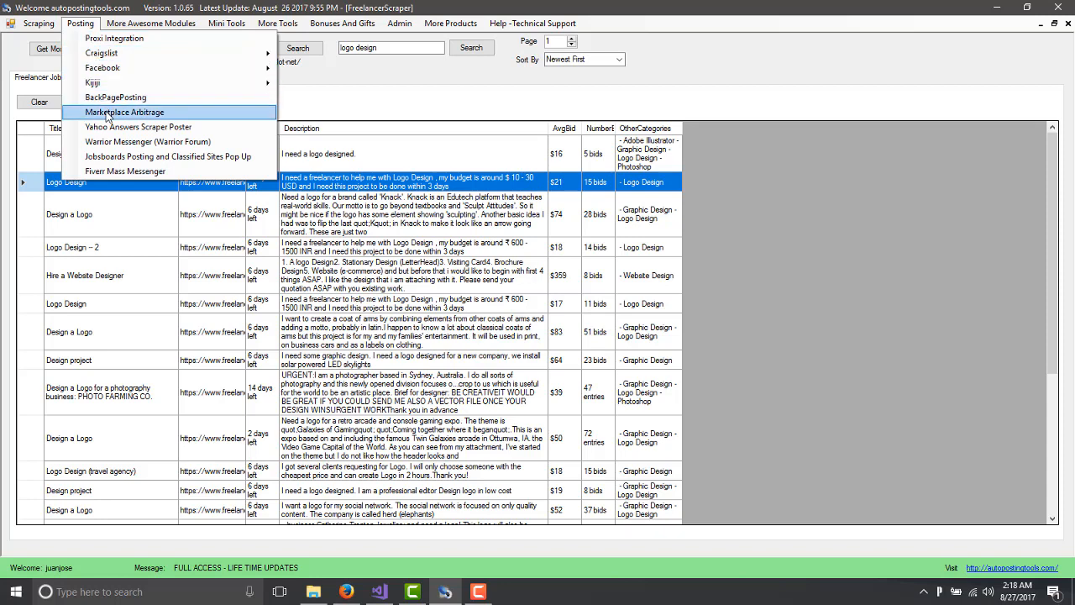
Search Fiverr for 'logo design' gigs in the Marketplace Arbitrage module.
{"action": "left_click", "coordinate": [125, 111]}
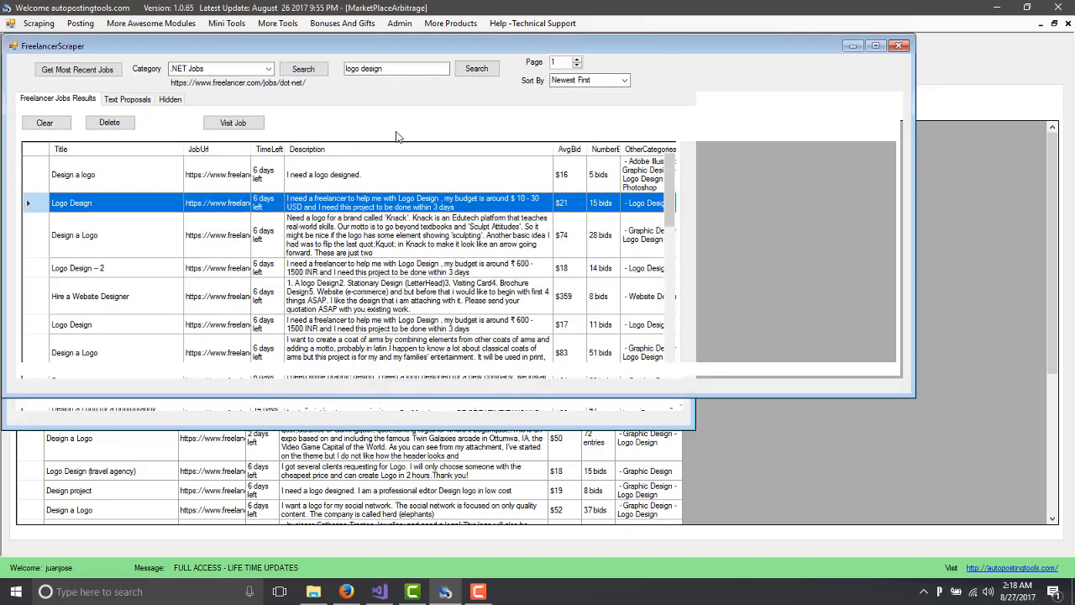
{"action": "mouse_move", "coordinate": [265, 114]}
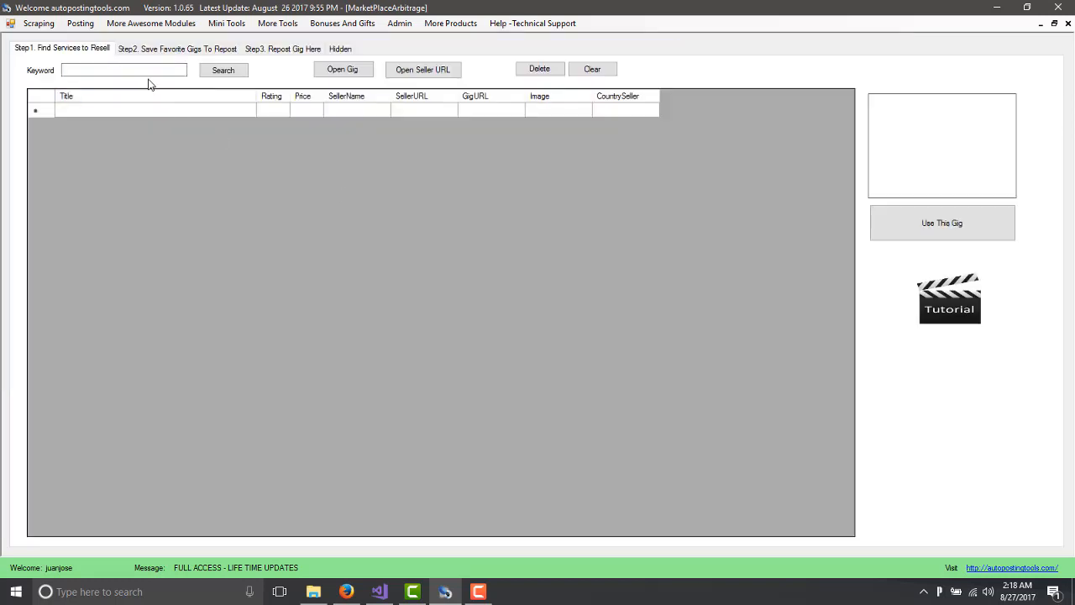
{"action": "type", "text": "logo"}
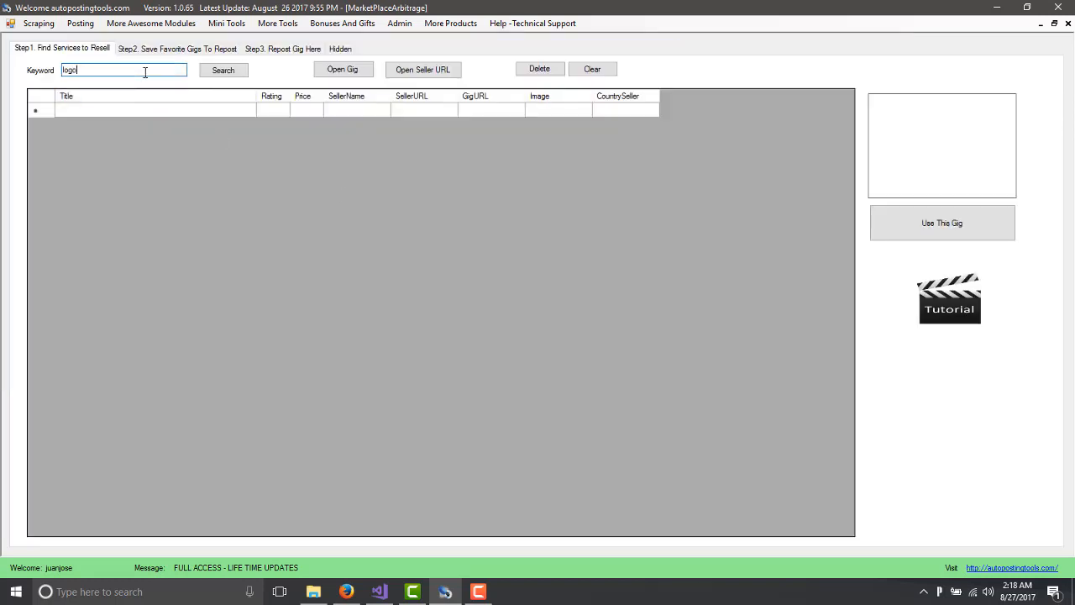
{"action": "type", "text": "design"}
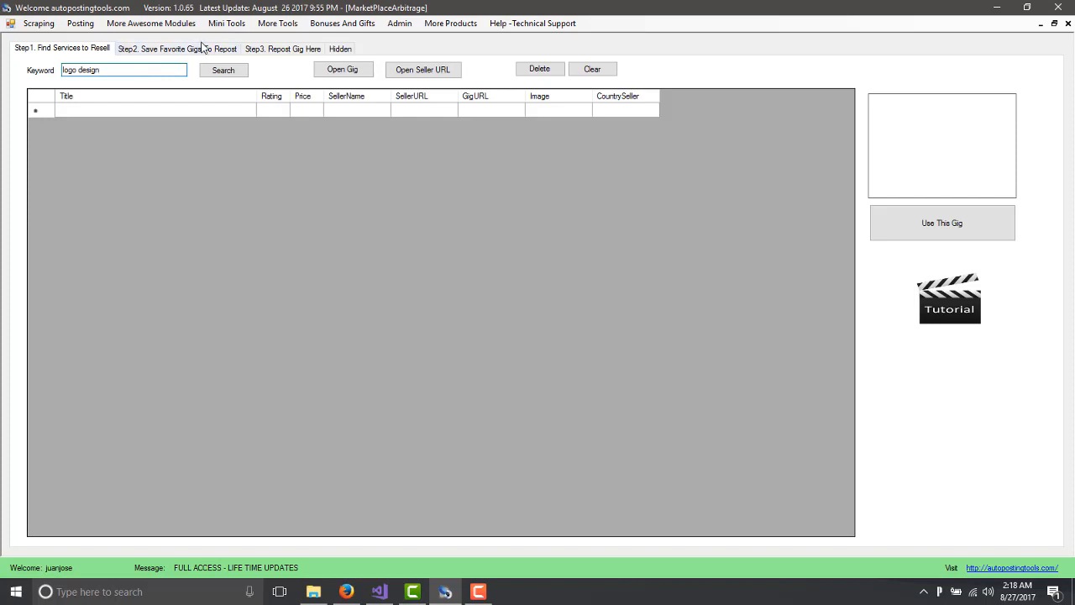
{"action": "left_click", "coordinate": [224, 70]}
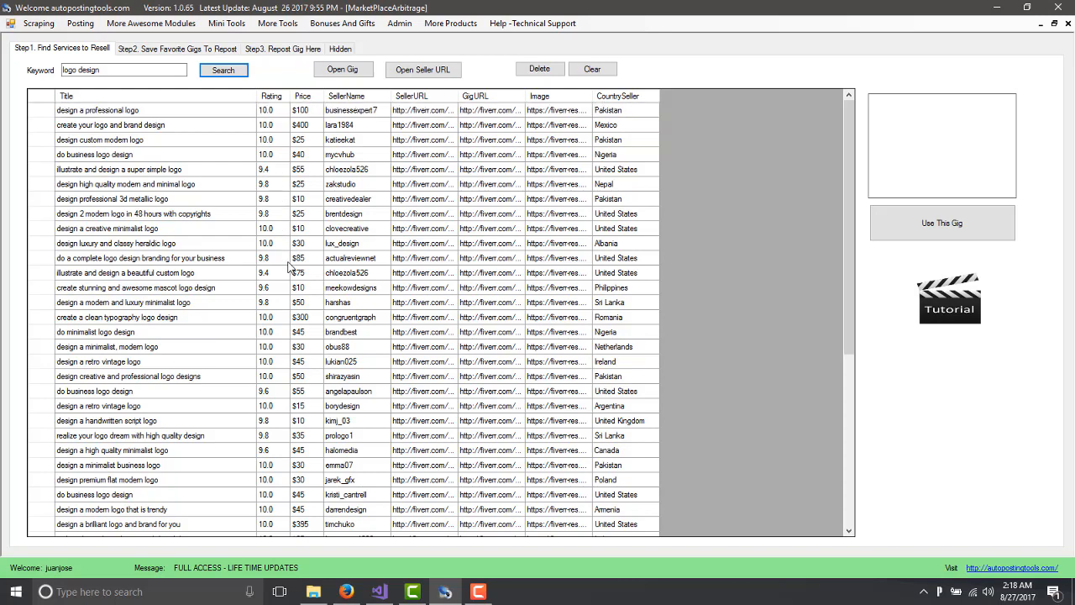
Preview the complete logo branding gig and browse the list of cheaper logo gigs.
{"action": "left_click", "coordinate": [141, 259]}
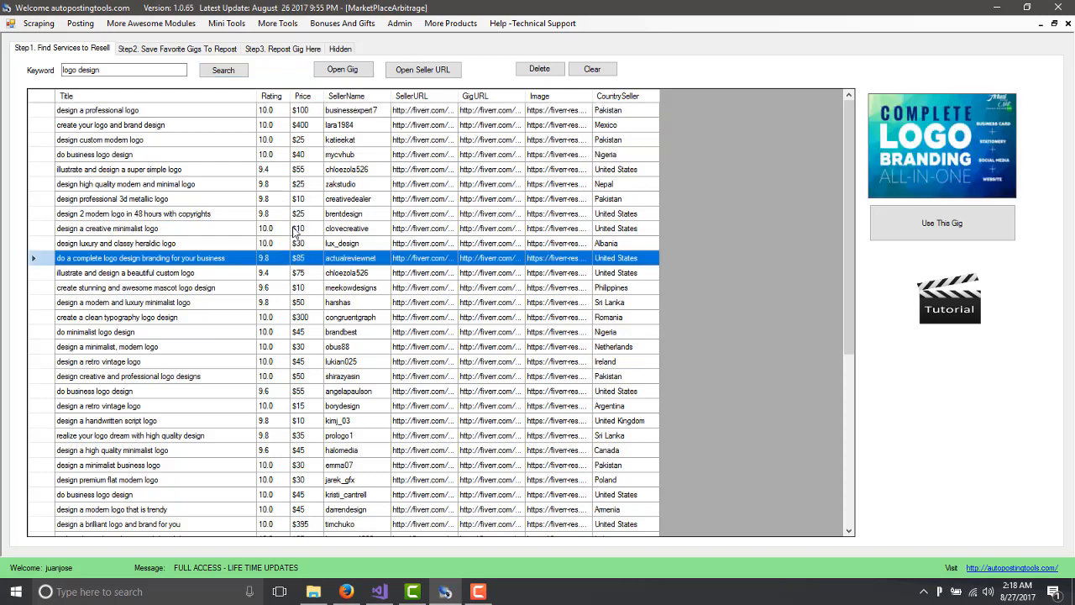
{"action": "mouse_move", "coordinate": [322, 309]}
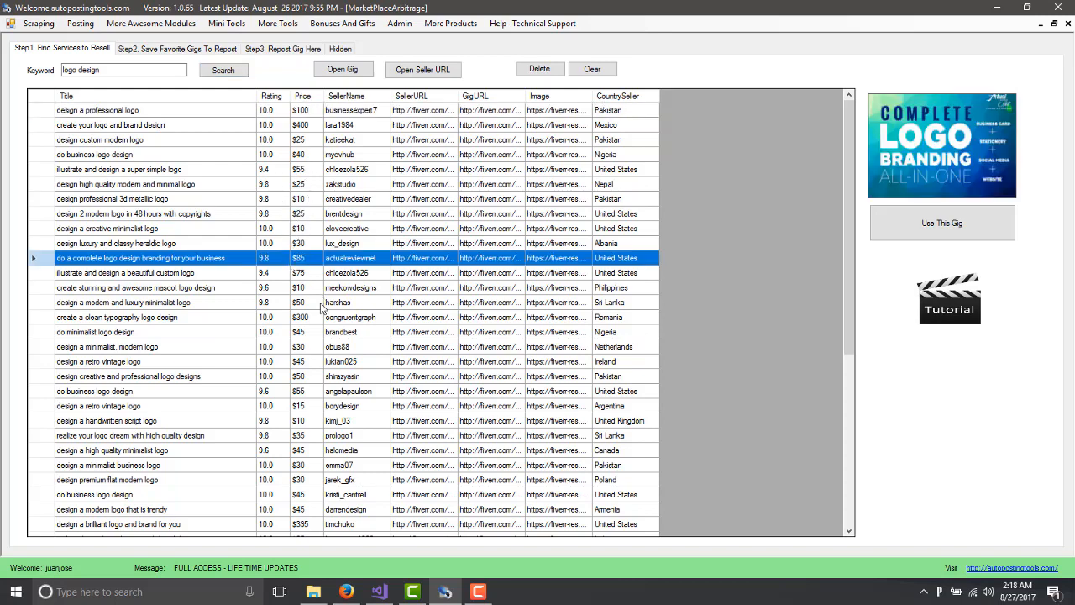
{"action": "scroll", "scroll_direction": "down", "scroll_amount": 3}
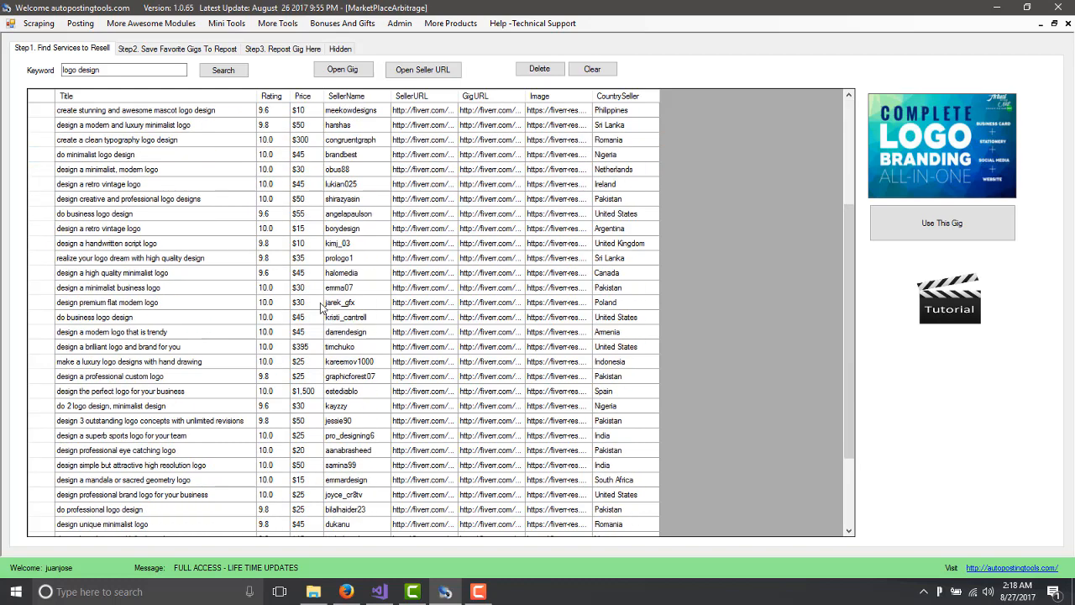
{"action": "scroll", "scroll_direction": "down", "scroll_amount": 3}
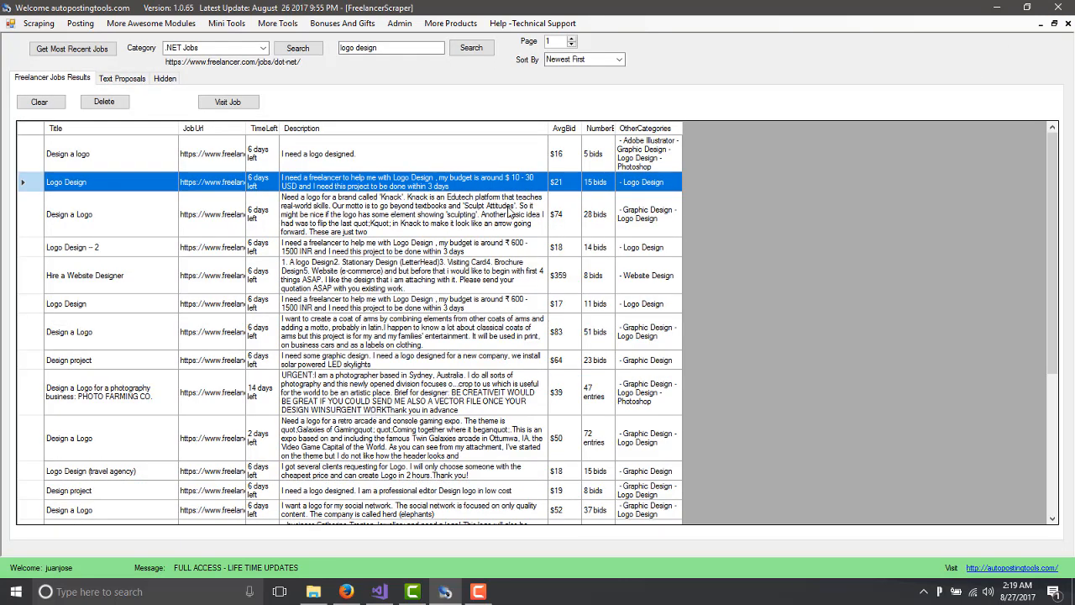
{"action": "scroll", "scroll_direction": "down", "scroll_amount": 3}
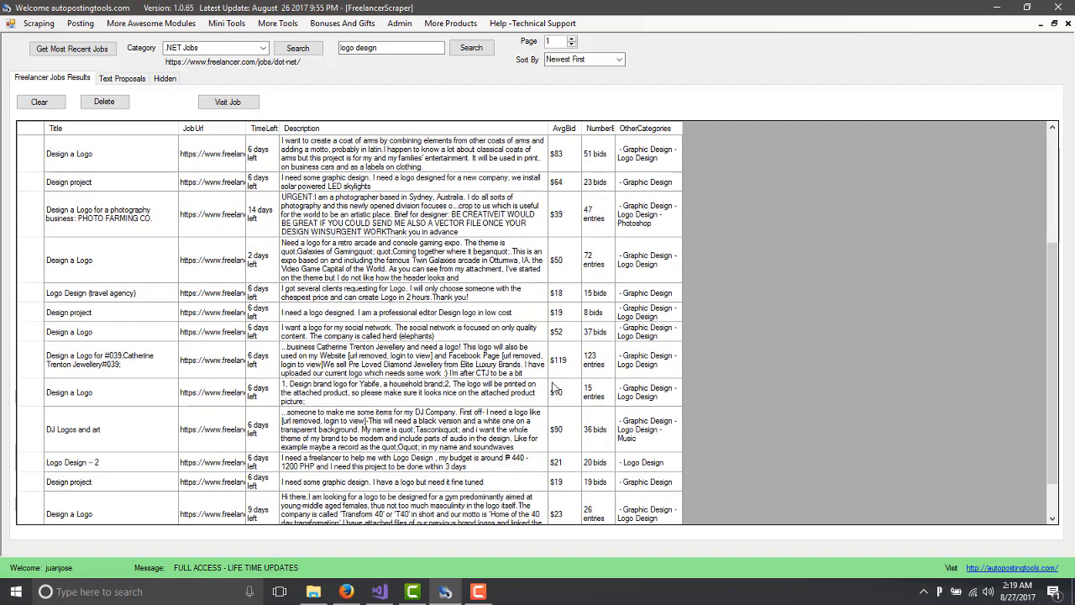
{"action": "scroll", "scroll_direction": "down", "scroll_amount": 3}
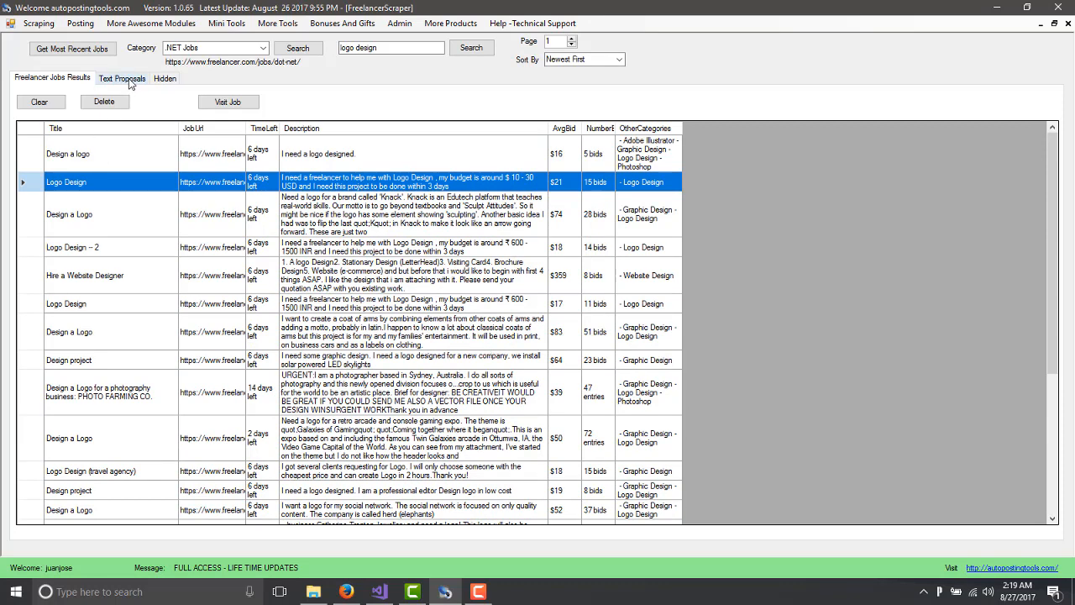
{"action": "left_click", "coordinate": [121, 79]}
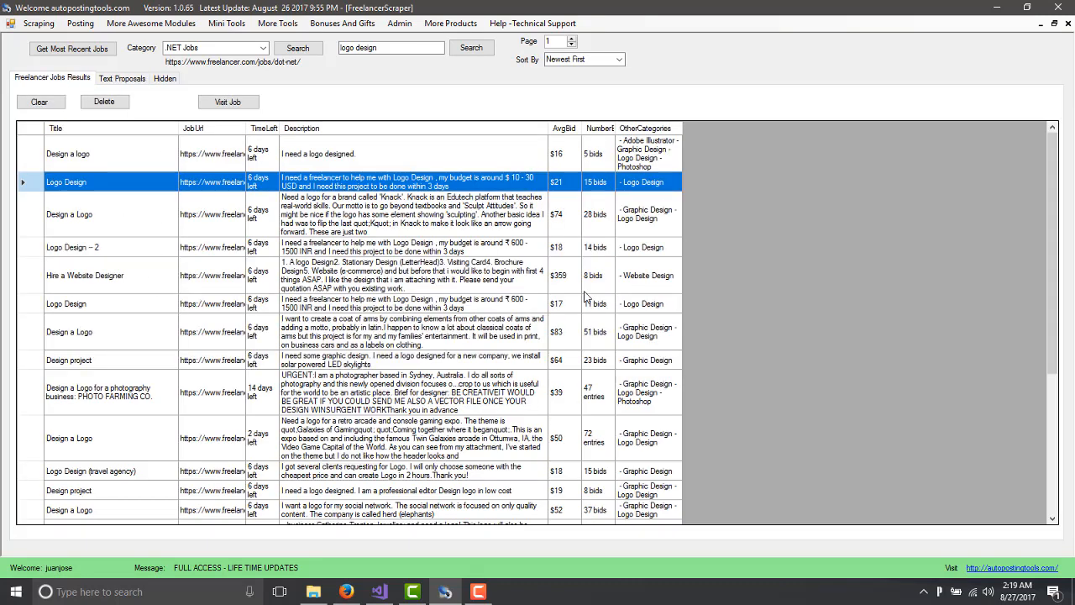
{"action": "mouse_move", "coordinate": [765, 292]}
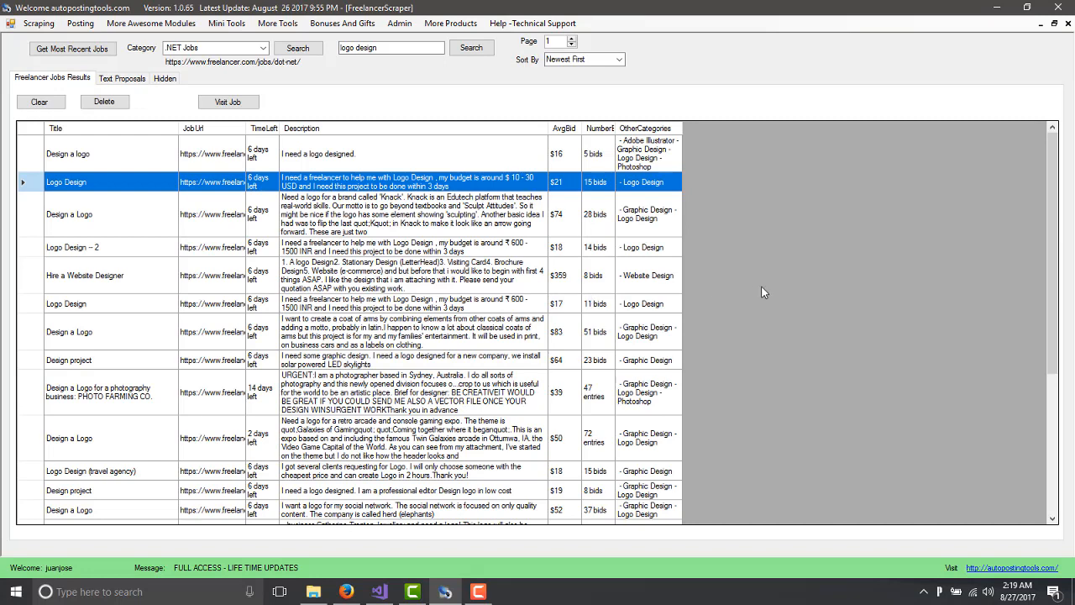